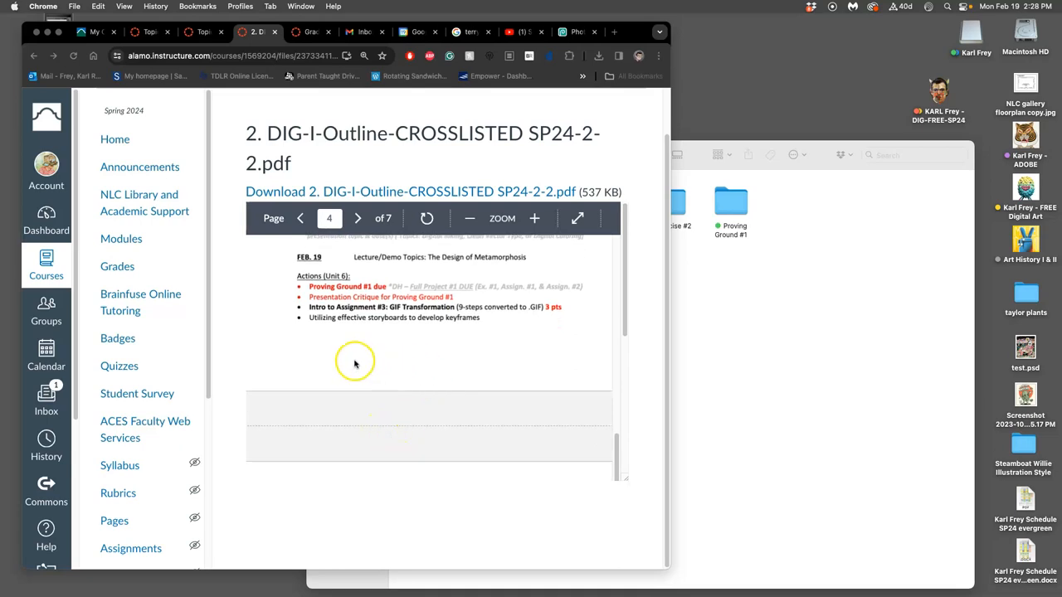
mouse_move(377, 304)
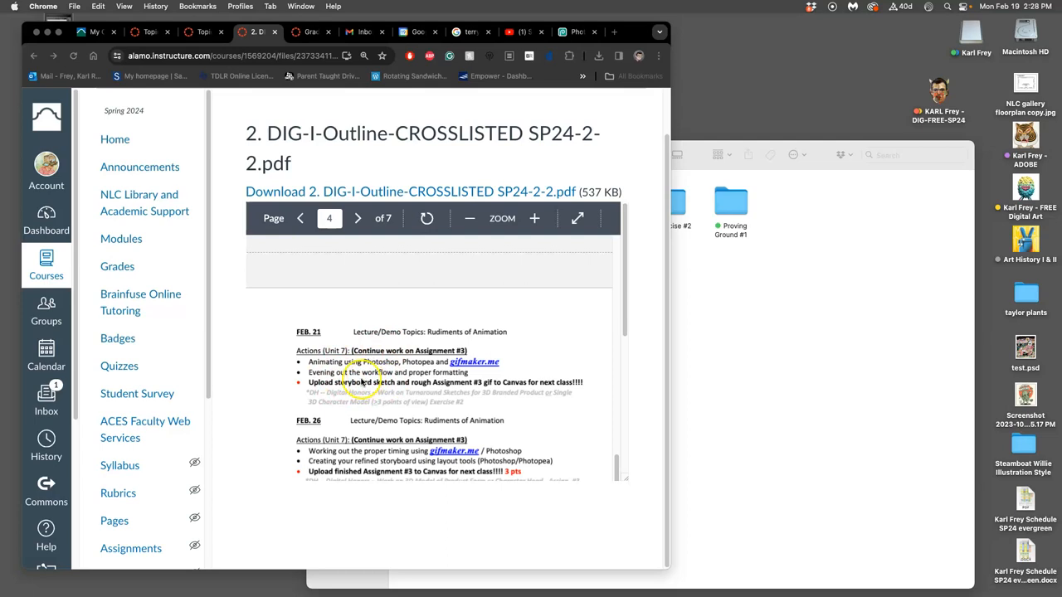
Step: Scroll the course home page to the Unit Modules list and pick Unit 7 GIF Animation
scroll(down, 3)
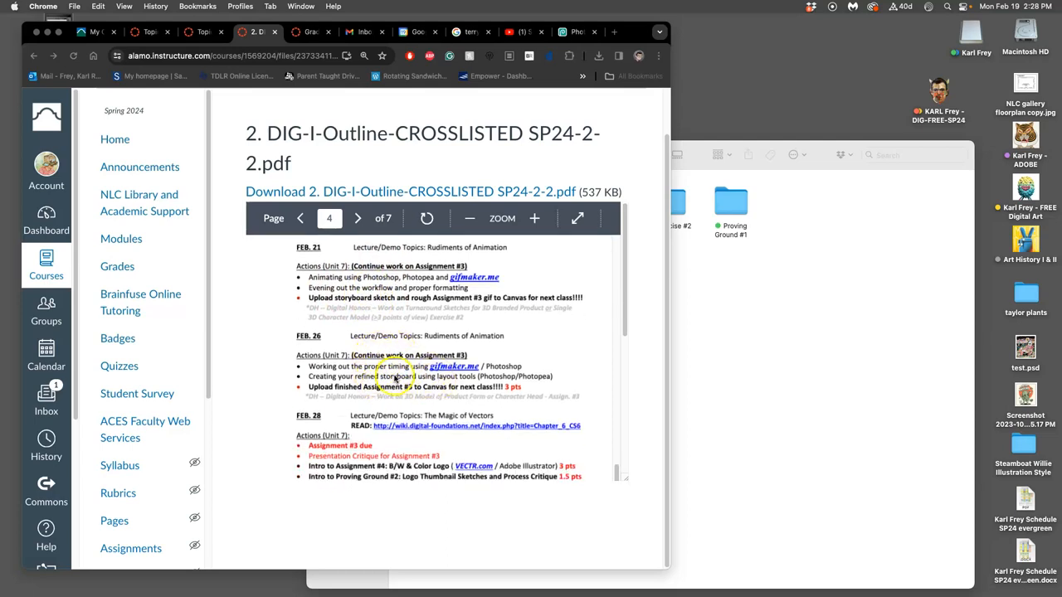
scroll(down, 3)
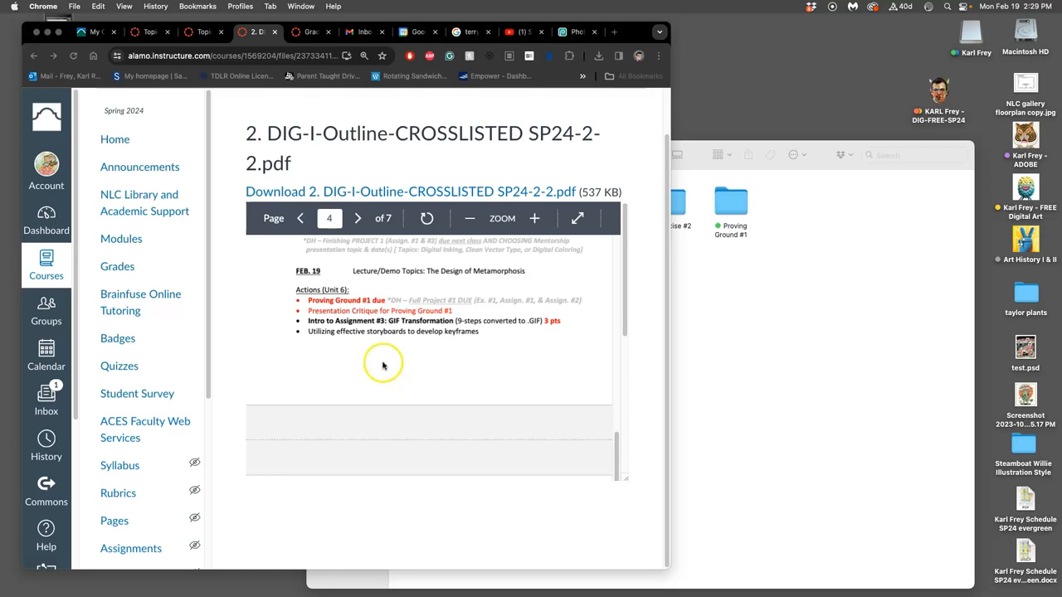
mouse_move(414, 340)
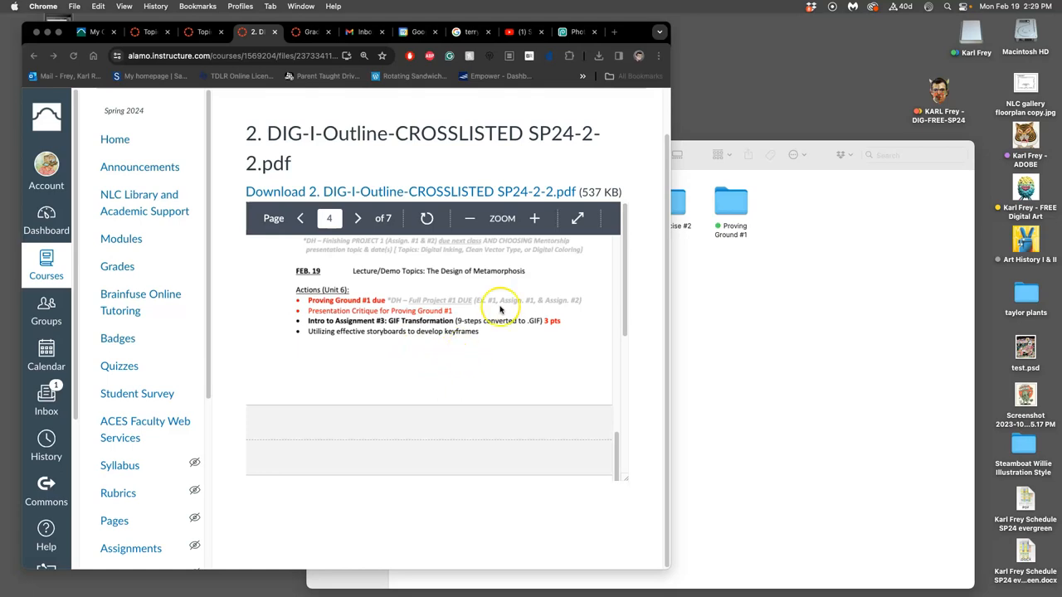
mouse_move(448, 322)
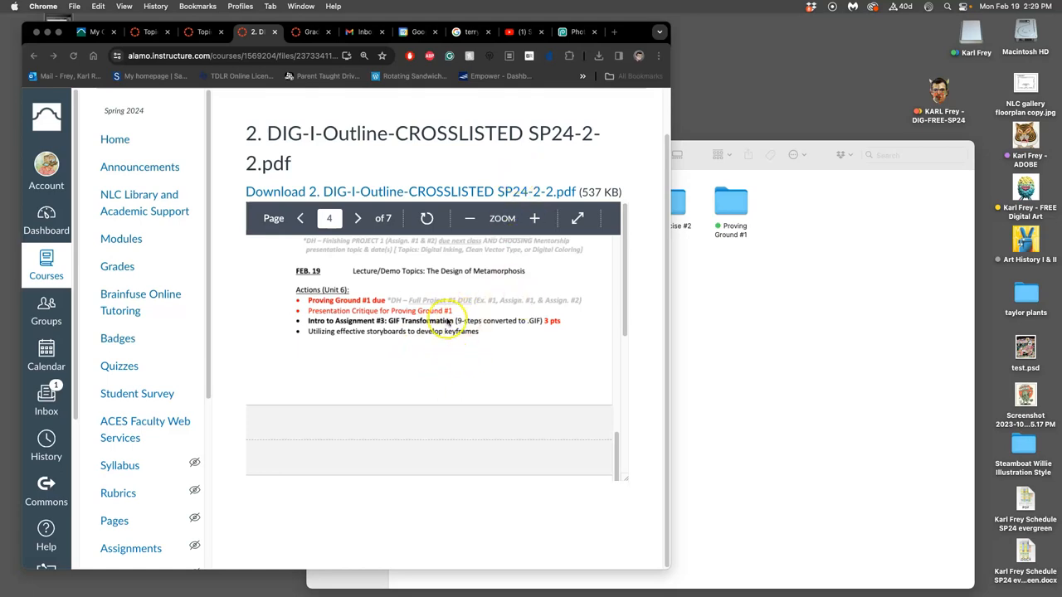
mouse_move(116, 140)
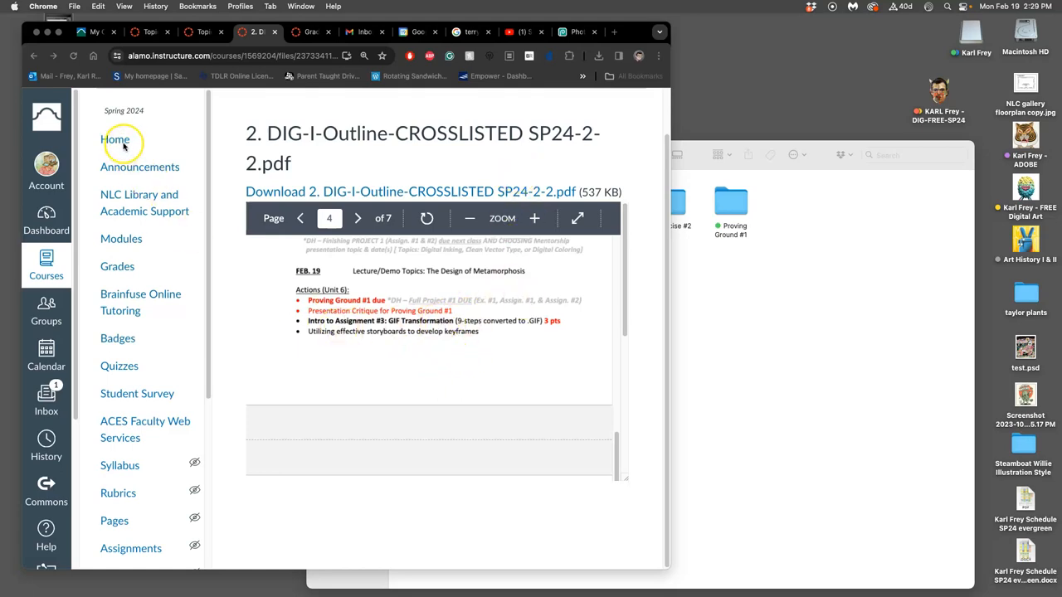
mouse_move(116, 140)
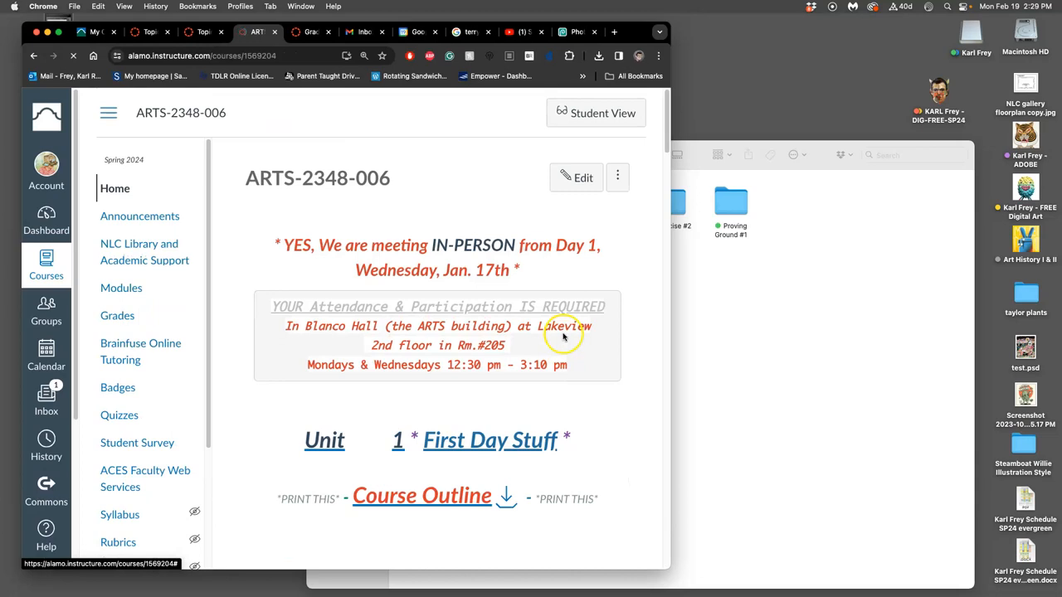
scroll(down, 3)
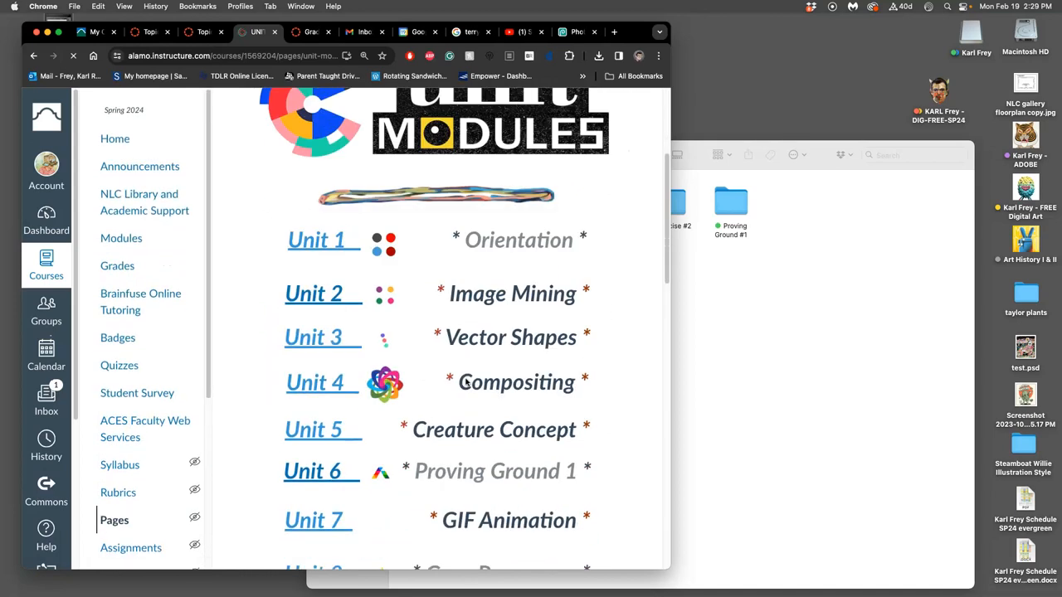
scroll(down, 3)
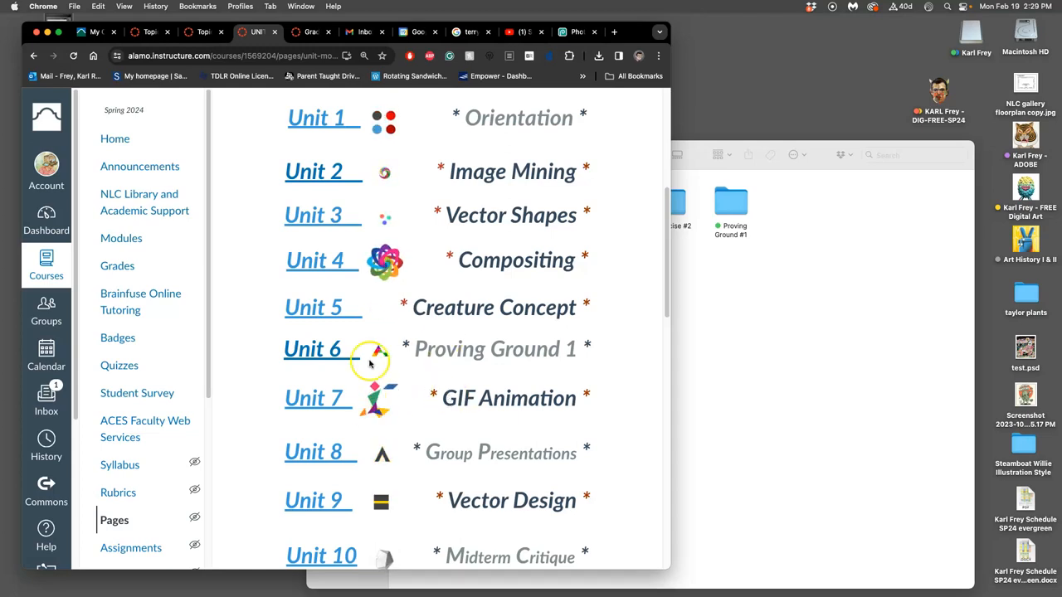
mouse_move(391, 196)
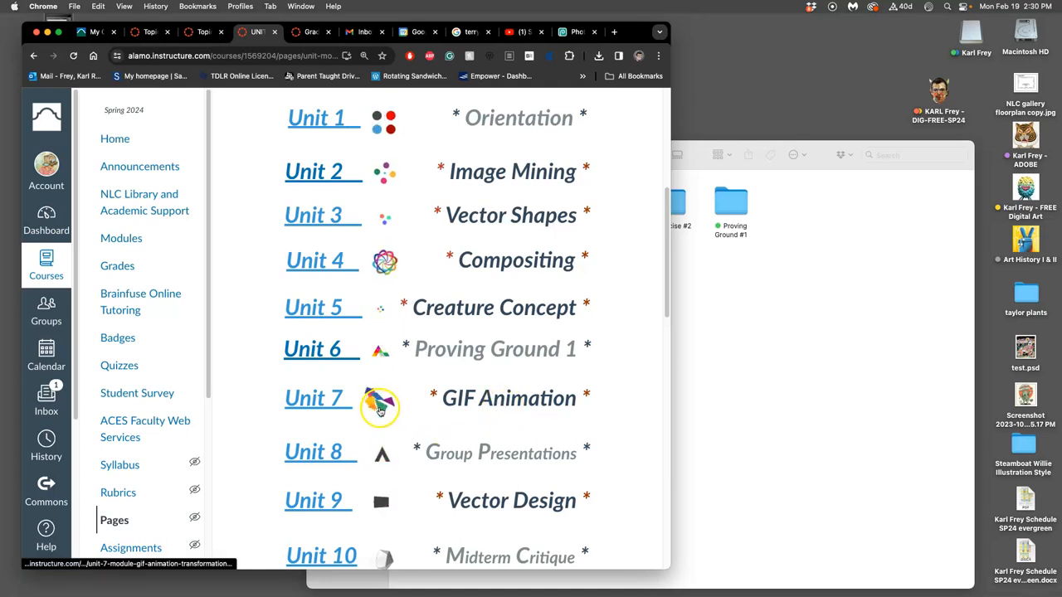
mouse_move(382, 406)
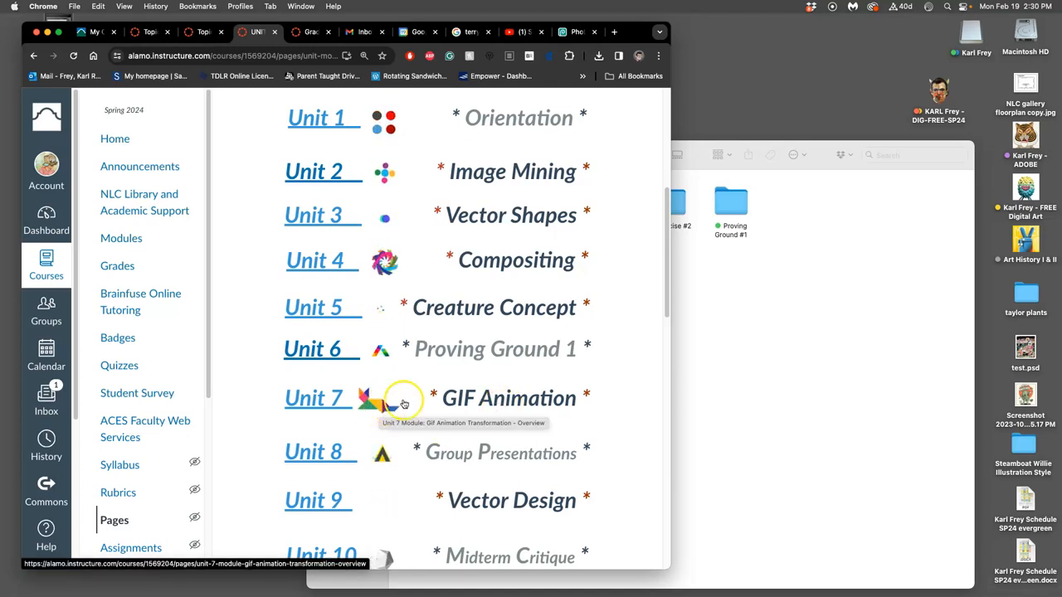
click(315, 398)
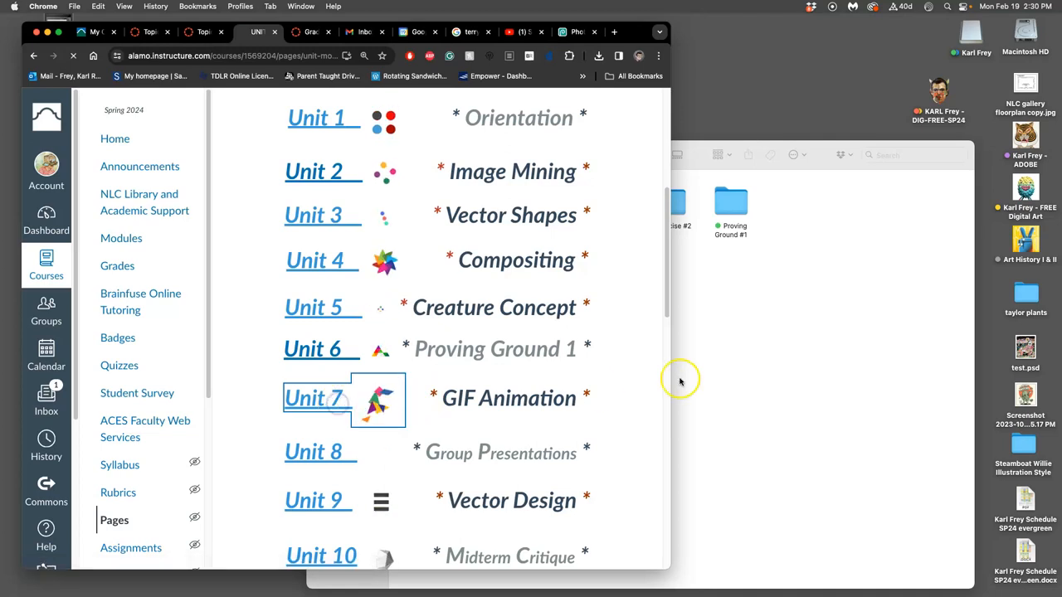
Step: Open the Unit 7 Gif Animation Transformation Overview page from the modules list
click(313, 398)
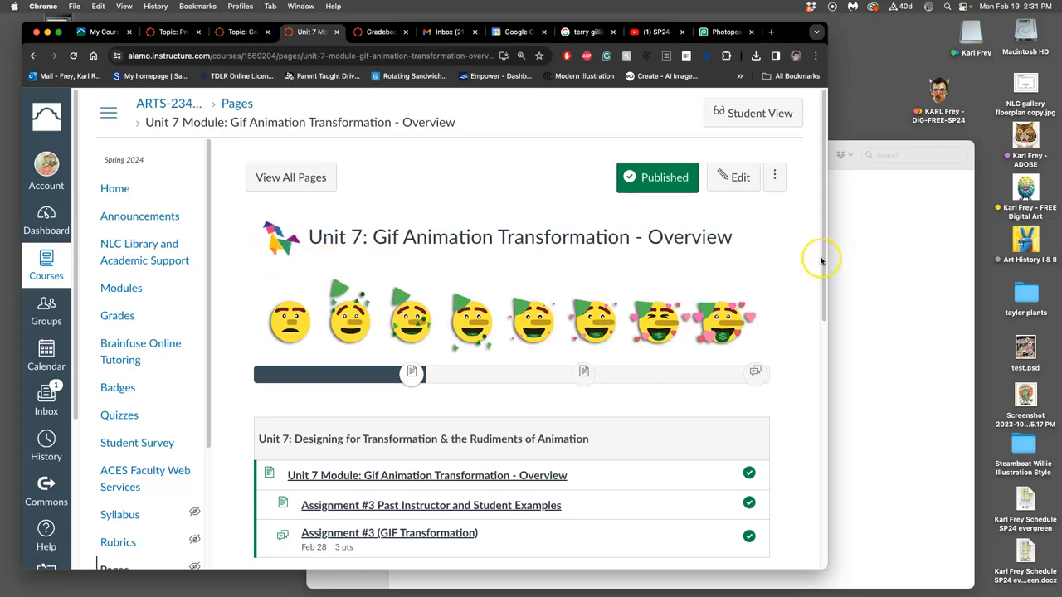
mouse_move(753, 245)
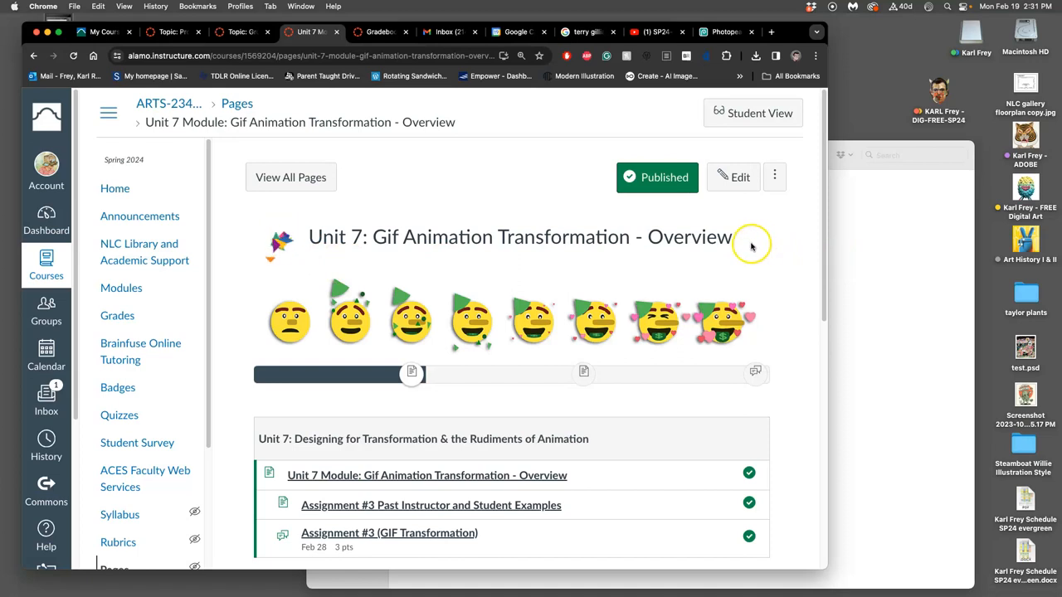
mouse_move(561, 272)
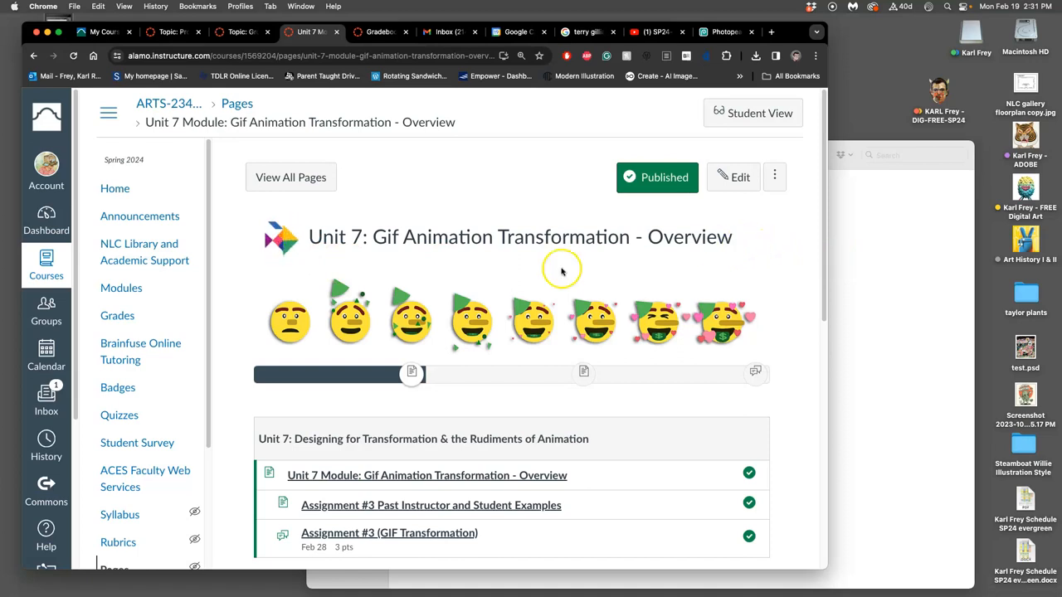
mouse_move(285, 332)
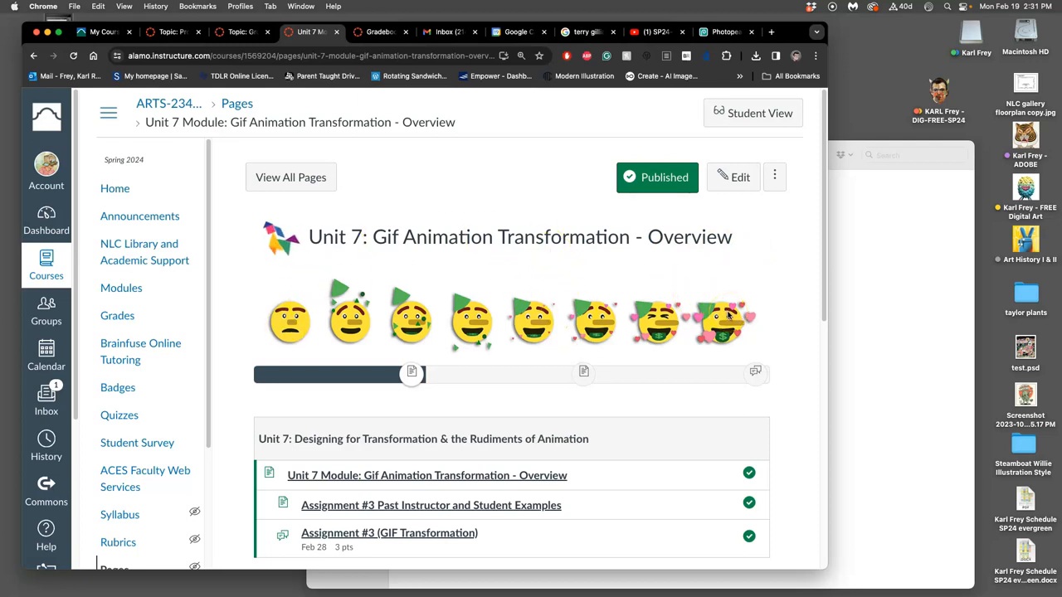
mouse_move(535, 264)
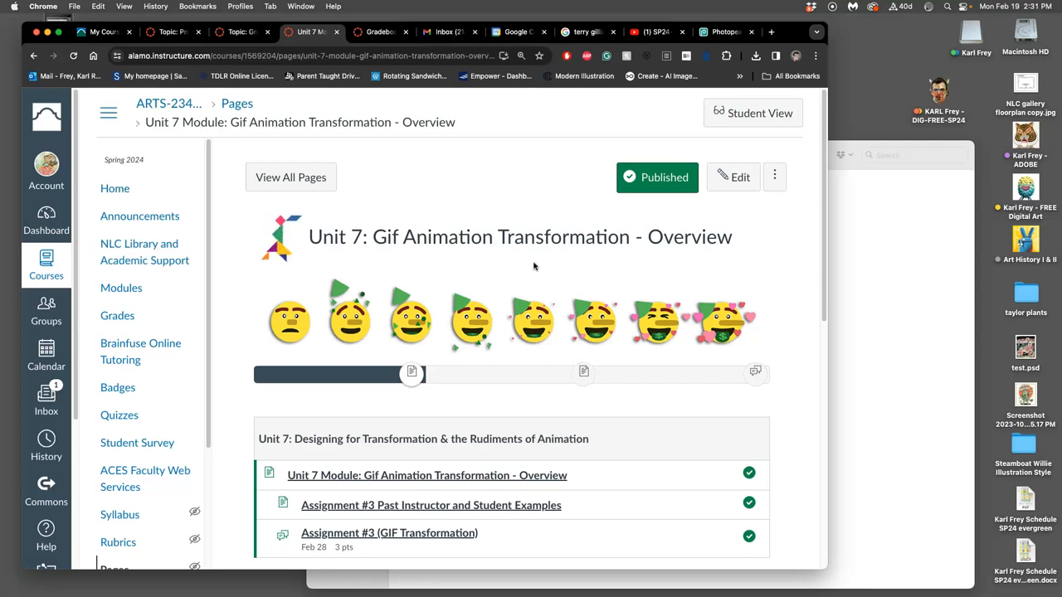
mouse_move(545, 267)
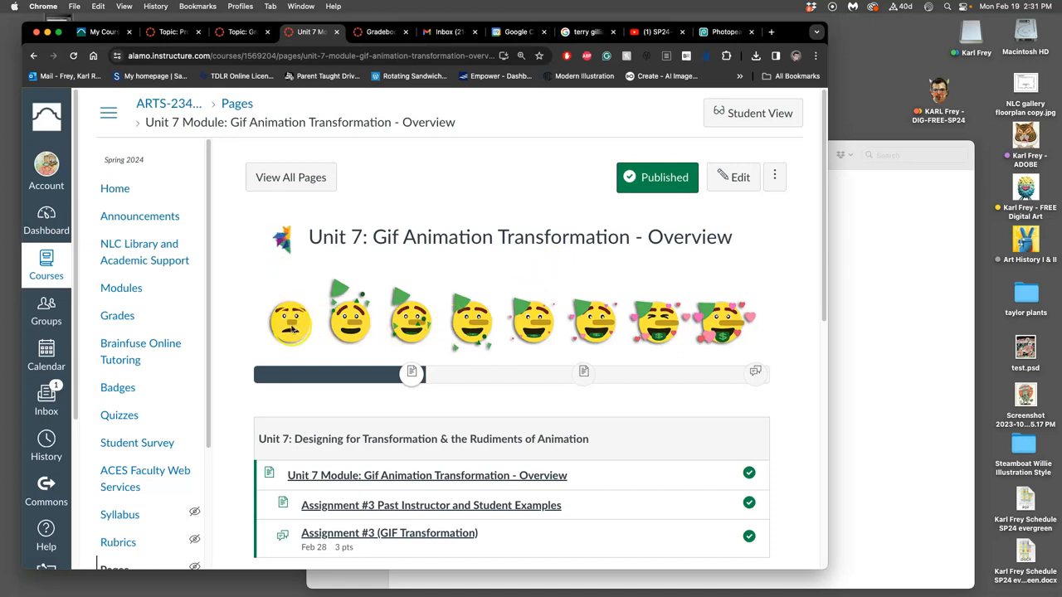
mouse_move(558, 326)
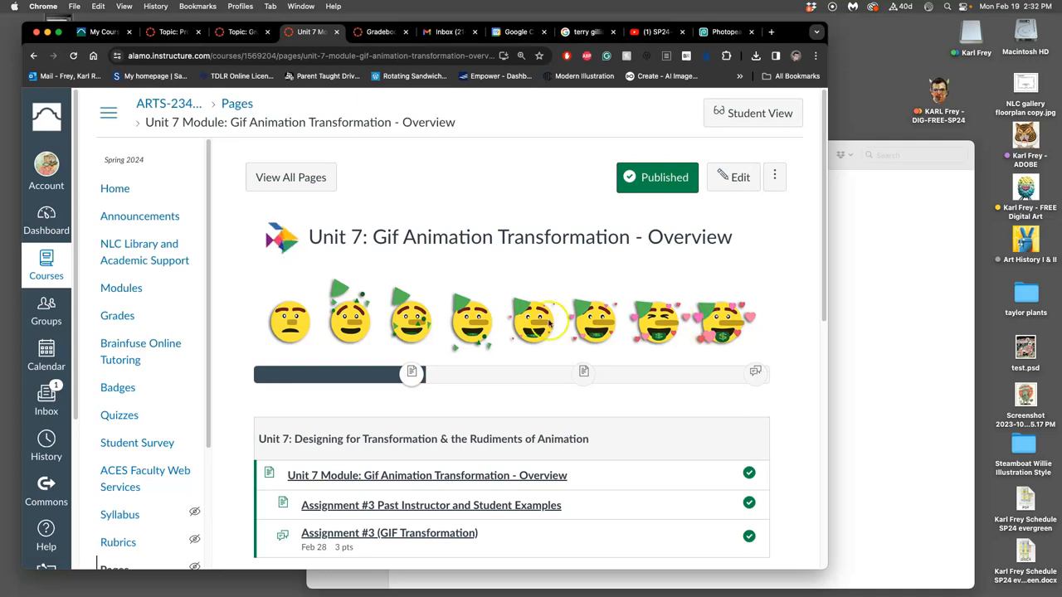
mouse_move(743, 318)
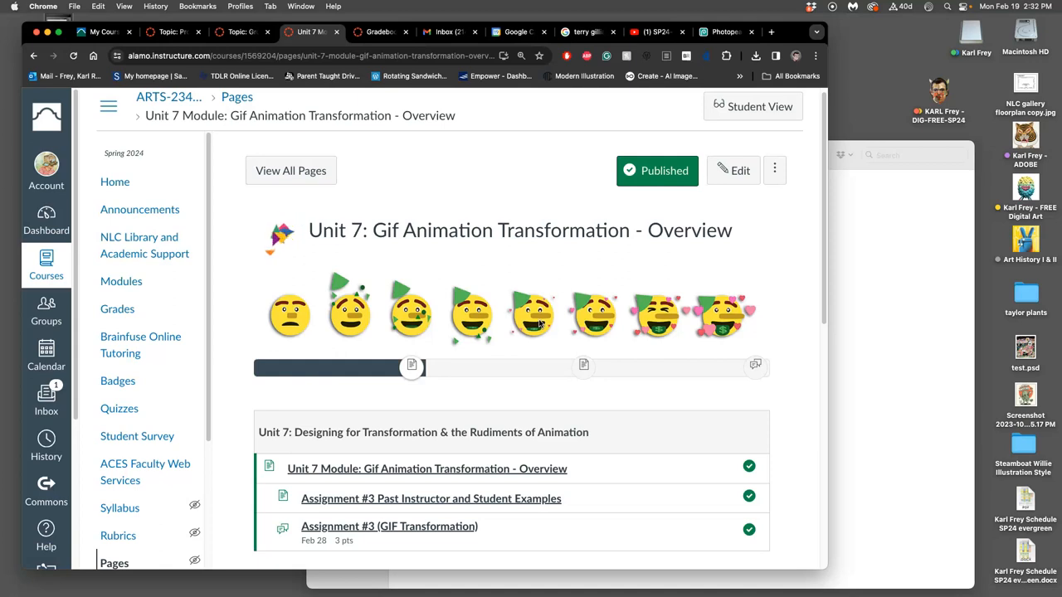
Step: Read down the Unit 7 overview and continue via Next to the Assignment #3 past examples page
scroll(down, 3)
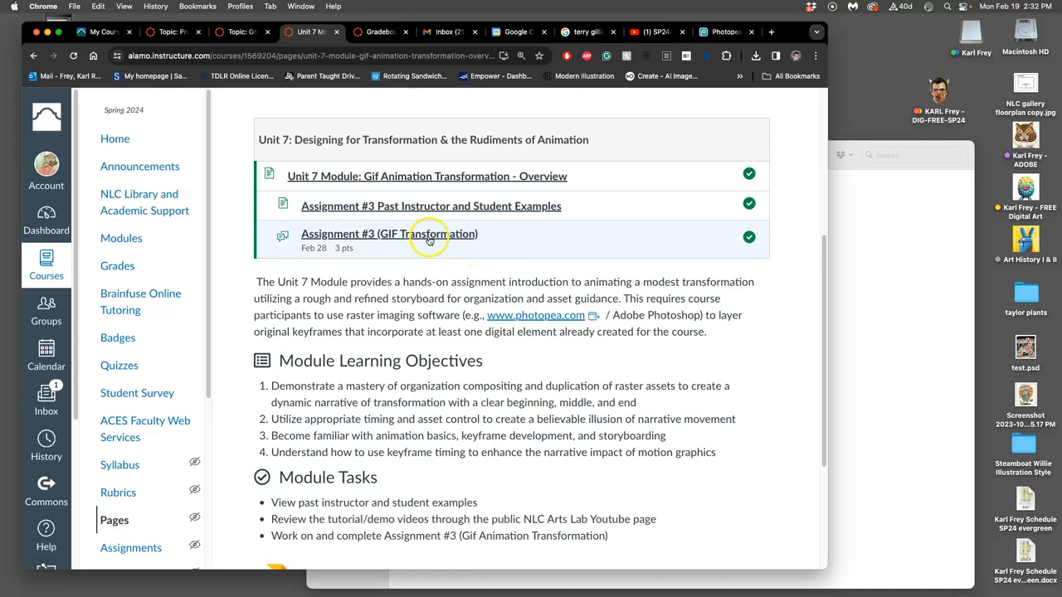
scroll(down, 3)
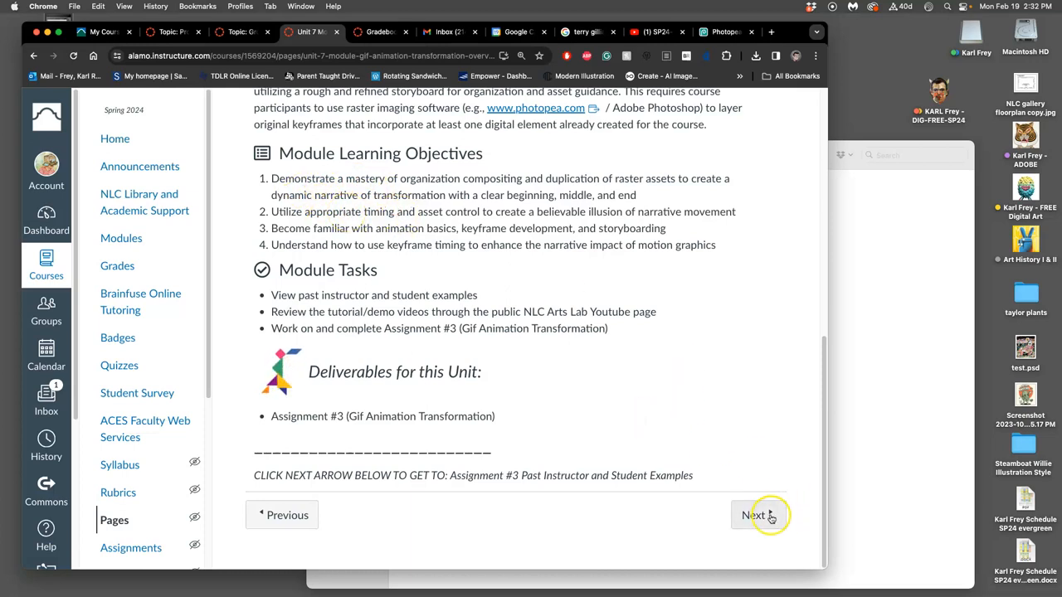
click(753, 514)
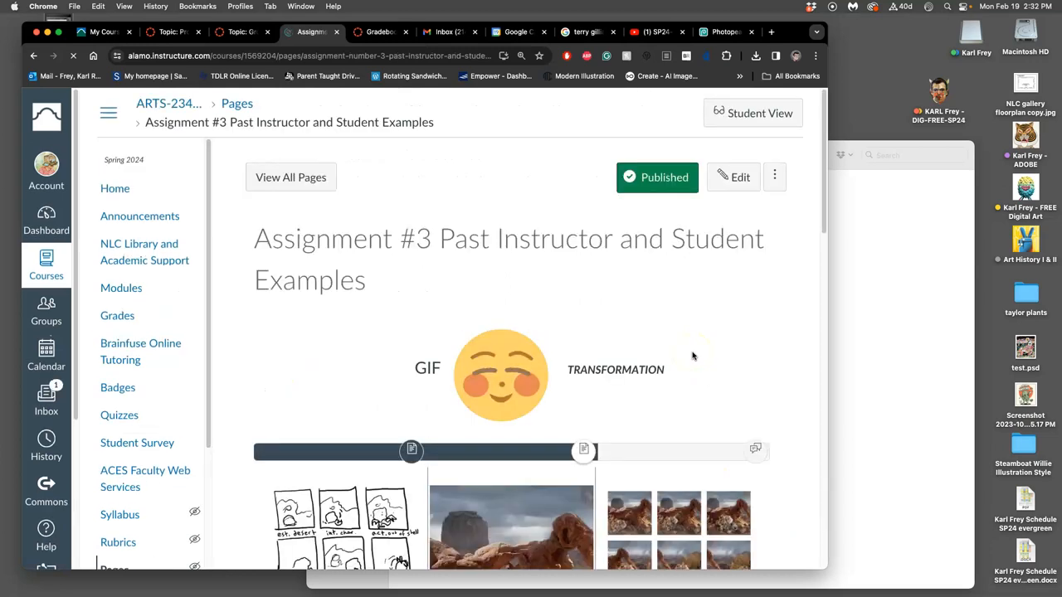
Step: Scroll through the Assignment #3 GIF Transformation example table
scroll(down, 3)
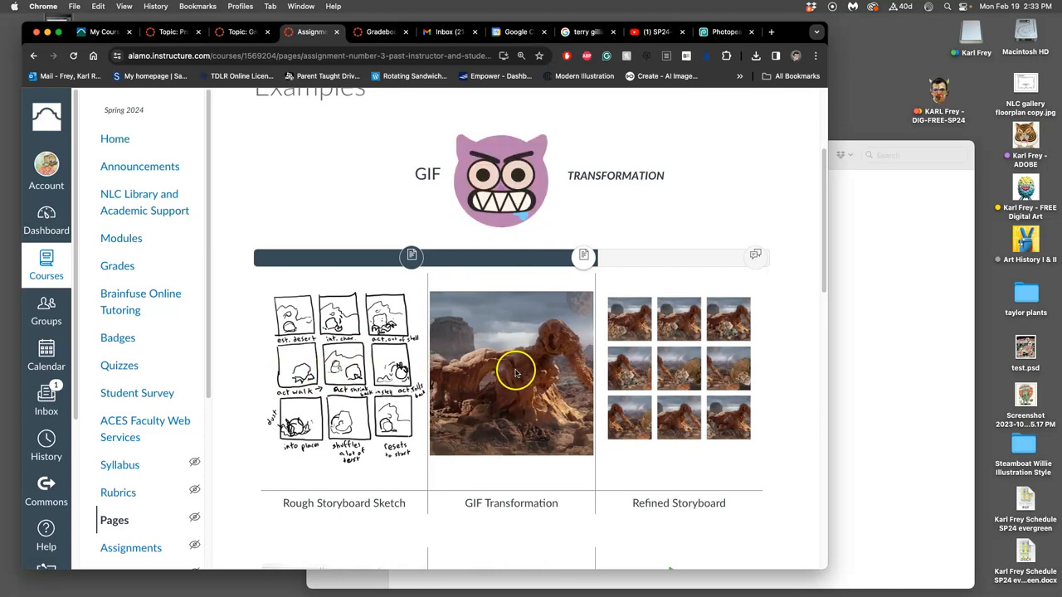
scroll(down, 3)
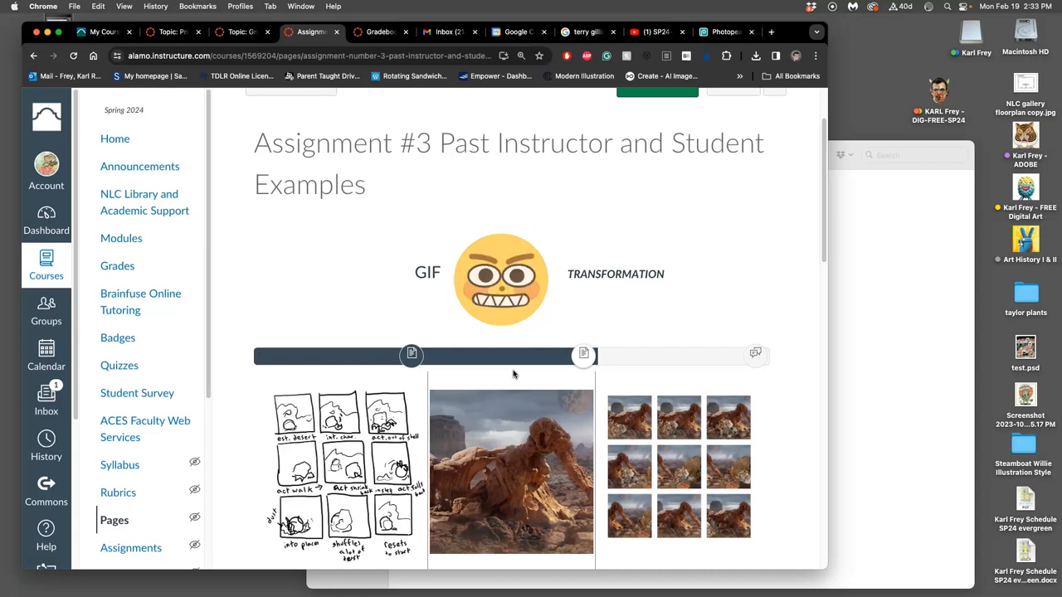
scroll(down, 3)
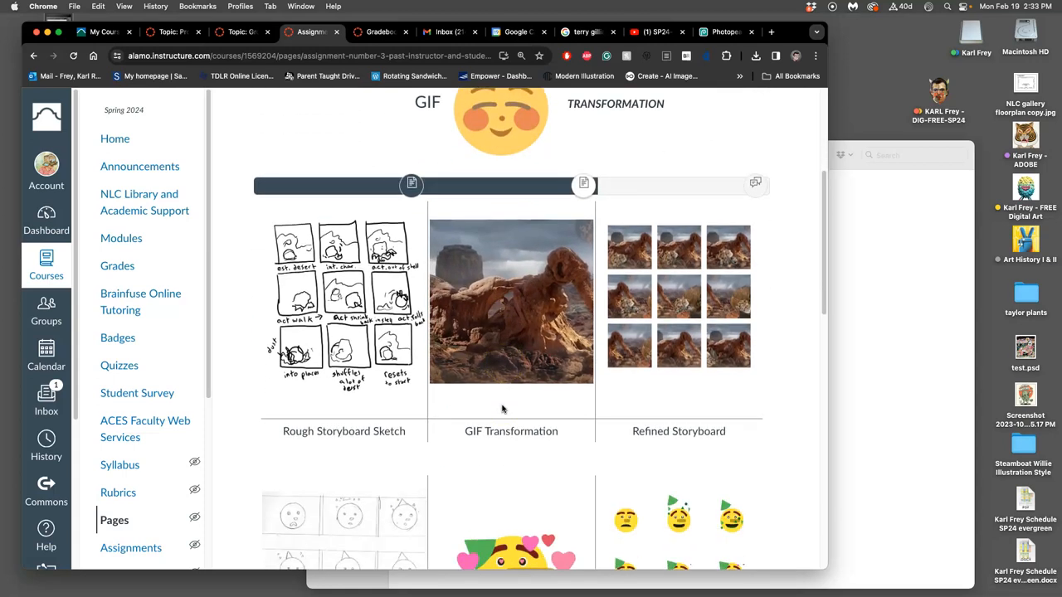
scroll(down, 3)
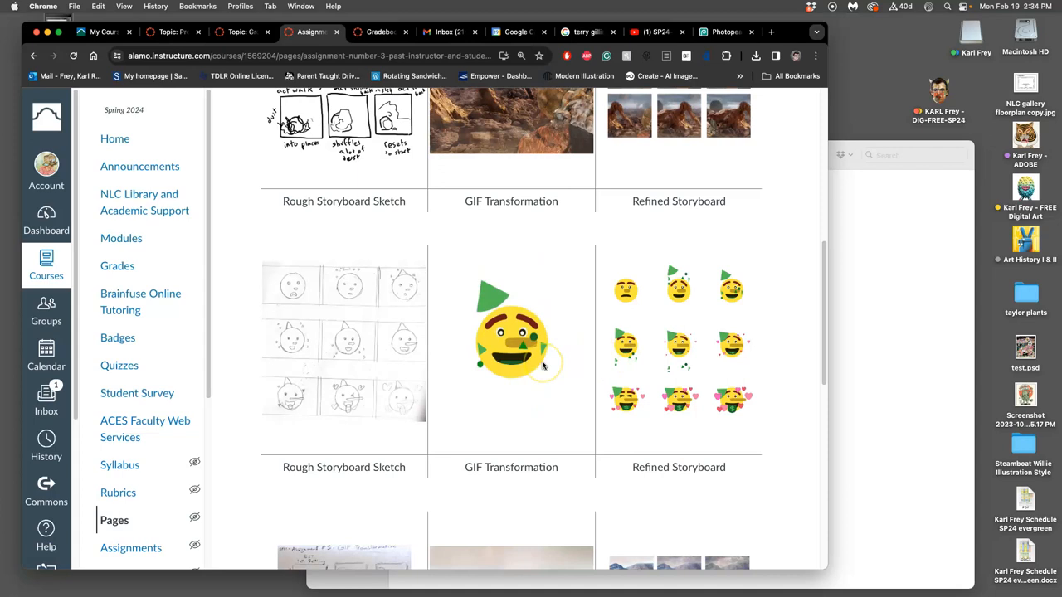
scroll(down, 3)
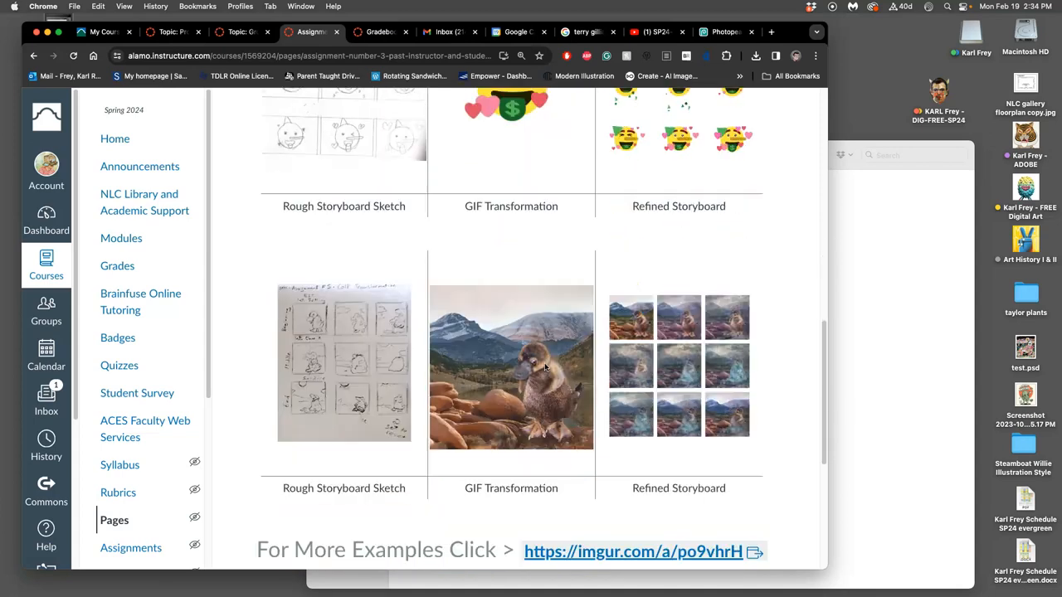
scroll(down, 3)
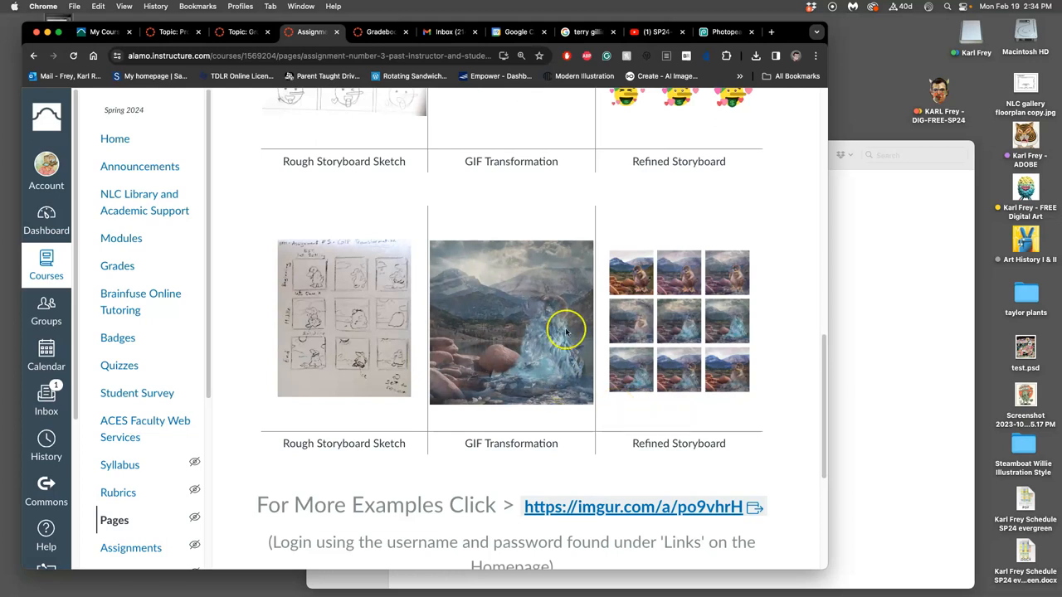
mouse_move(639, 272)
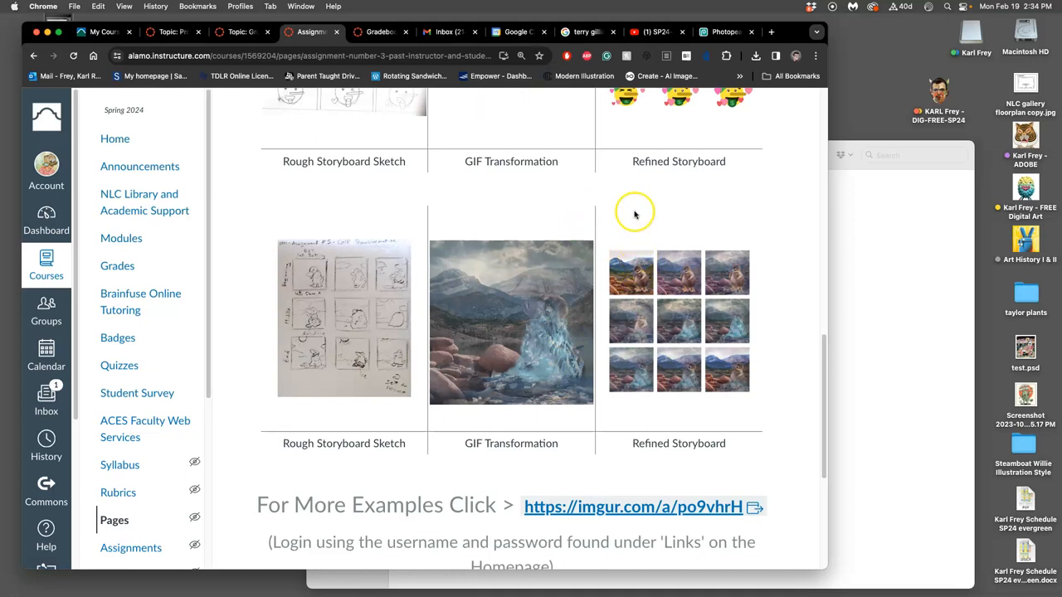
mouse_move(661, 266)
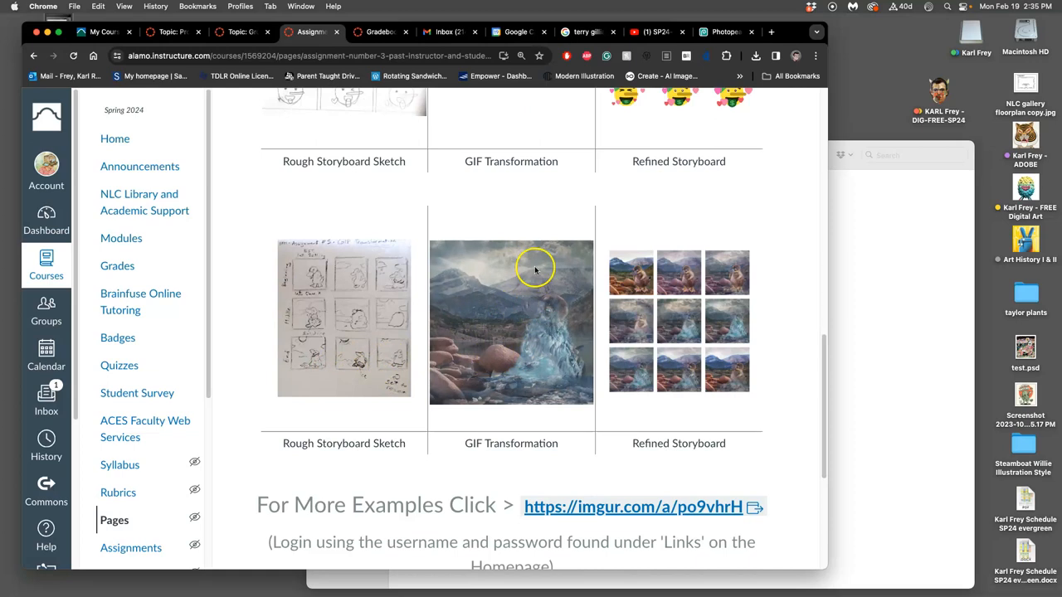
mouse_move(733, 291)
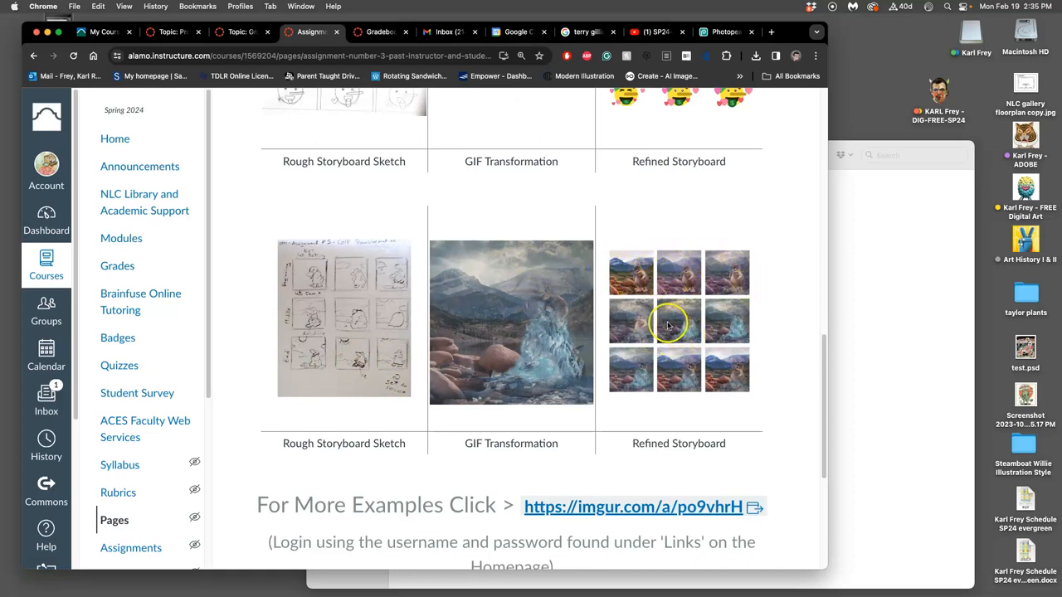
Step: Reach the bottom of the examples page and open the imgur.com 'For More Examples' album
scroll(down, 3)
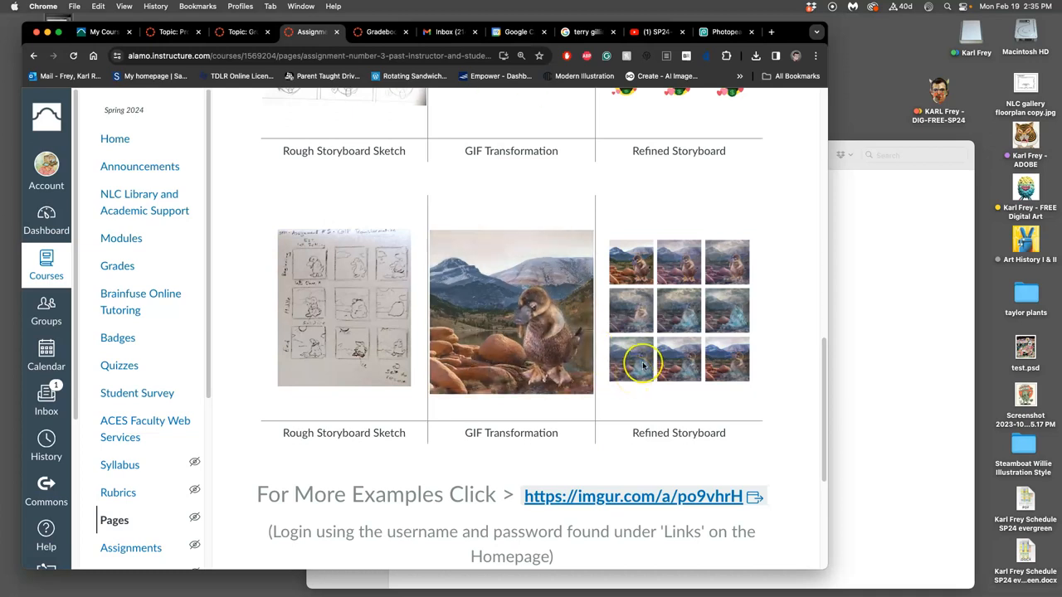
scroll(down, 3)
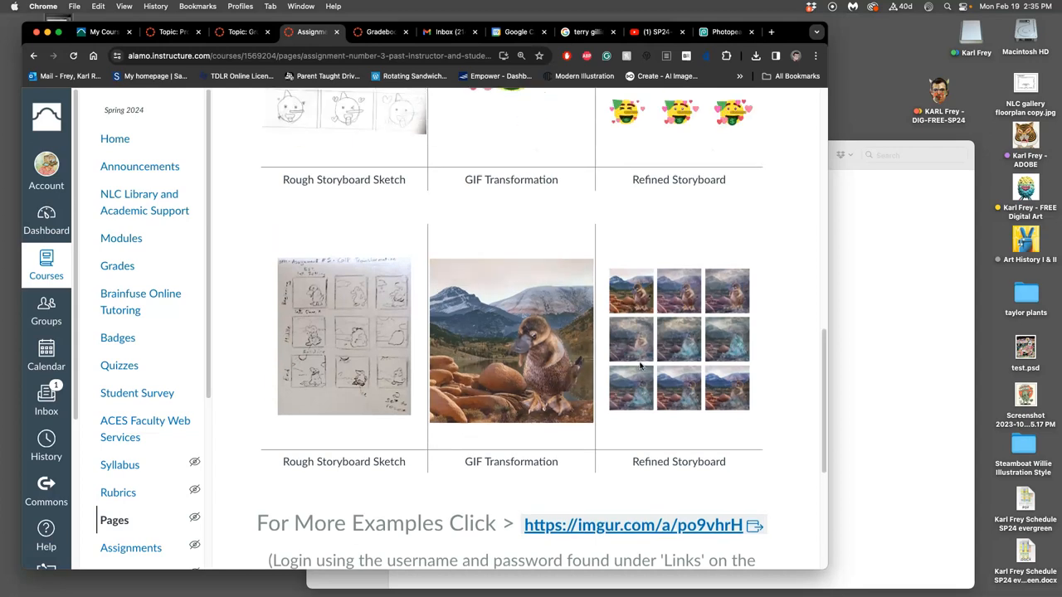
mouse_move(584, 378)
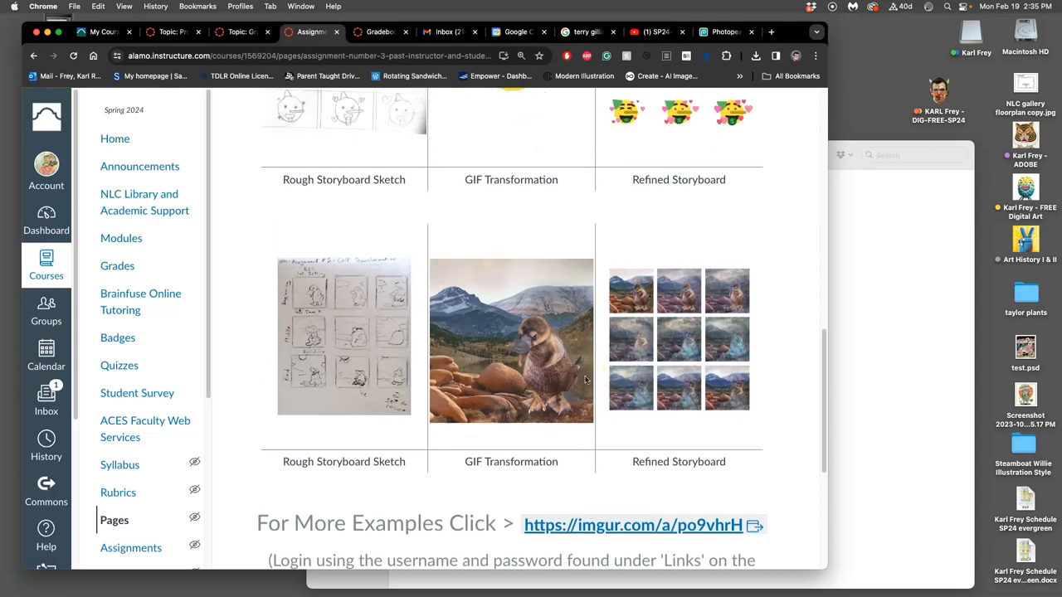
scroll(down, 3)
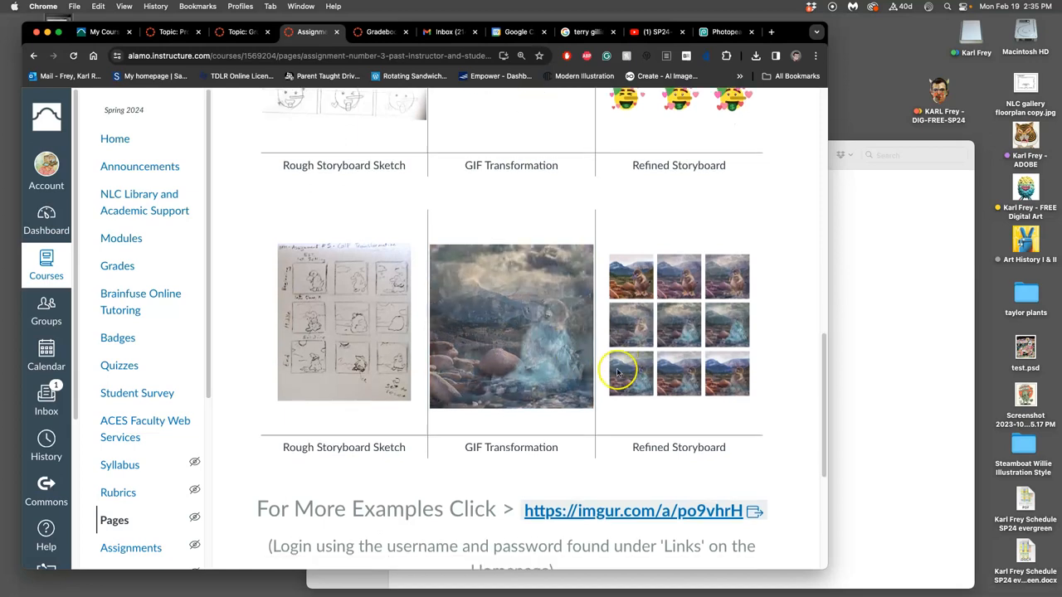
click(632, 511)
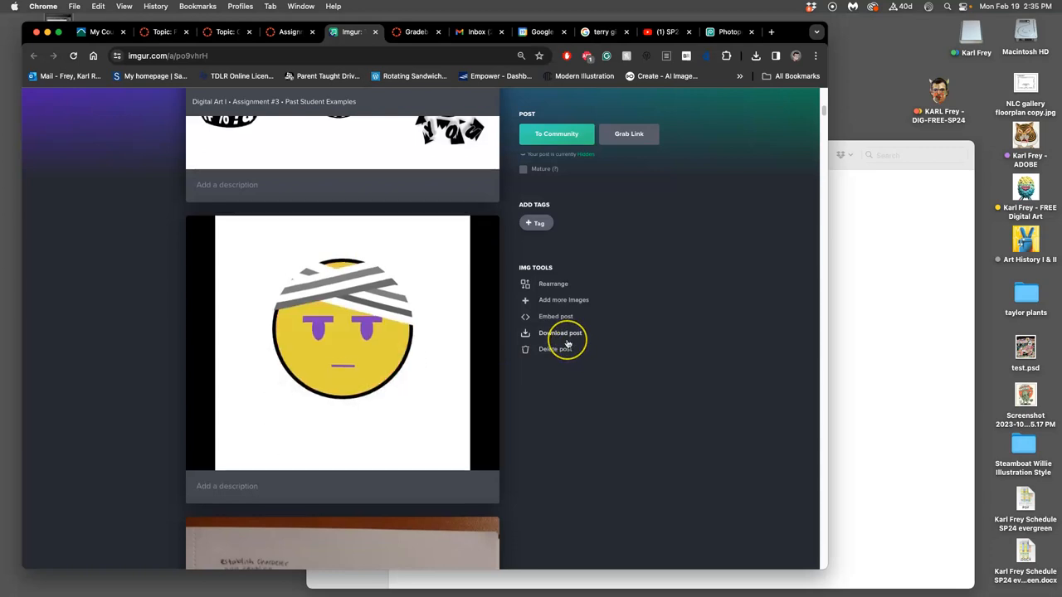
Step: Scroll the Imgur album past the bandaged emoji, thumbnail sketches and deer sequence to the pig sketches
scroll(down, 3)
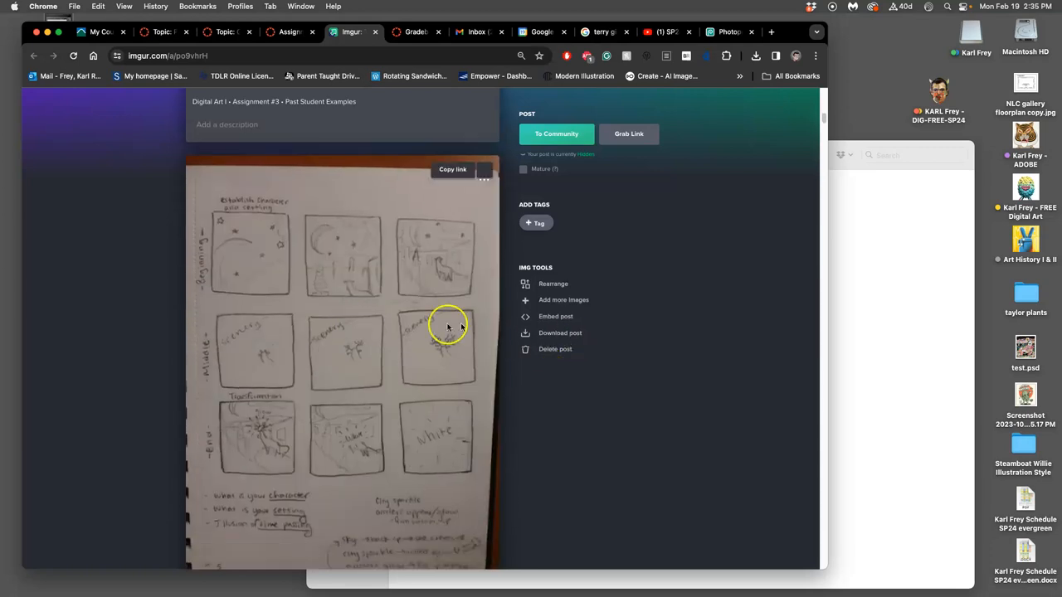
scroll(down, 3)
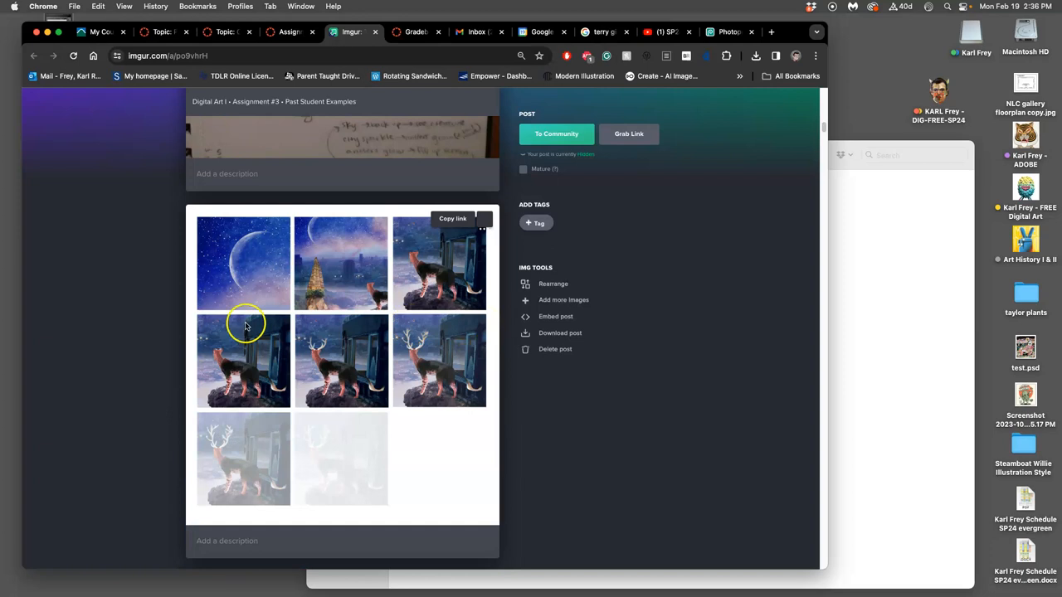
mouse_move(341, 311)
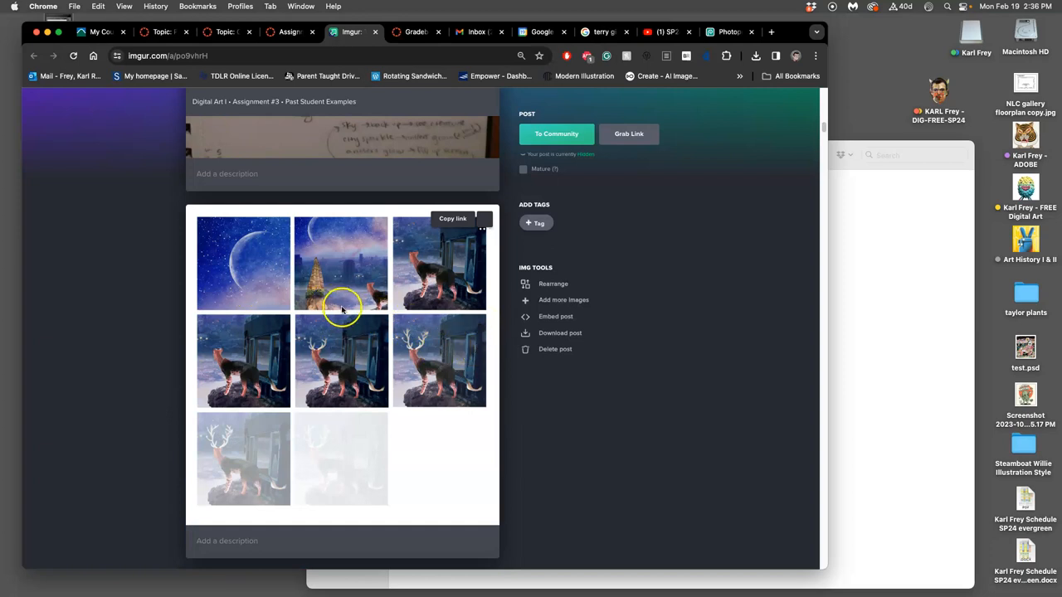
mouse_move(352, 388)
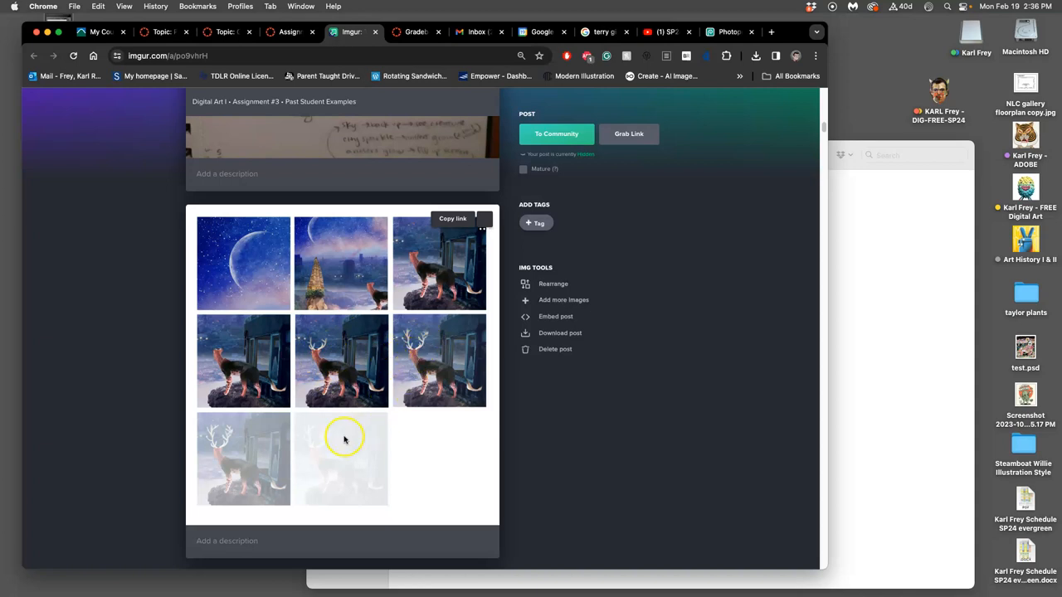
mouse_move(269, 253)
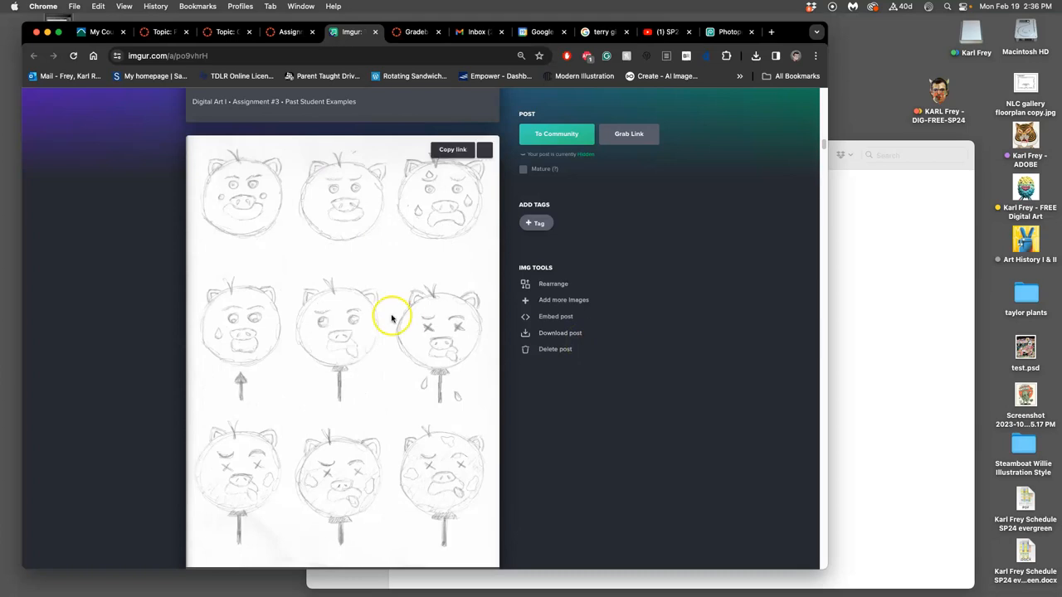
mouse_move(358, 498)
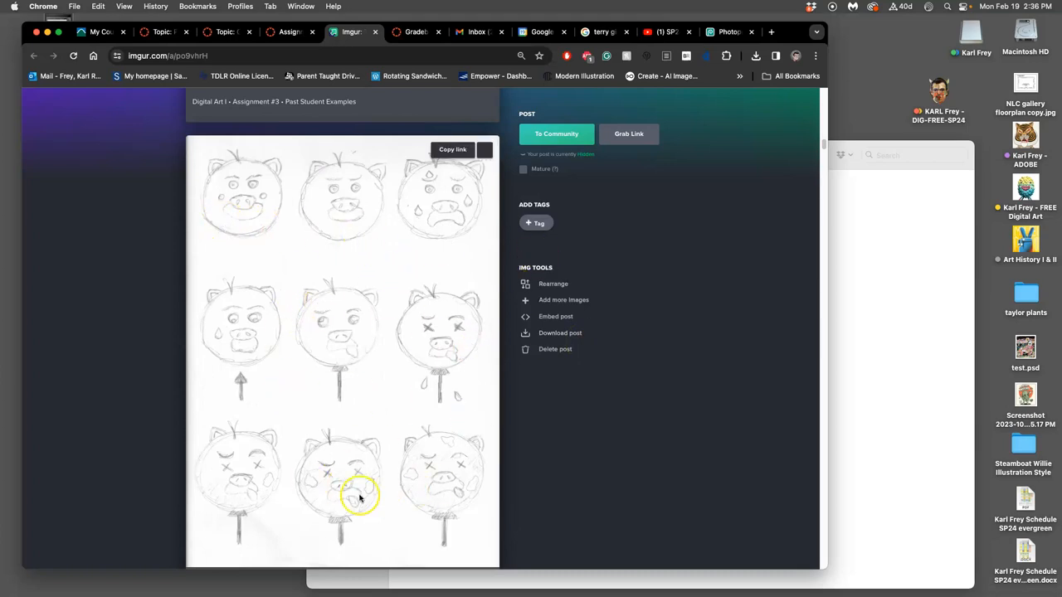
scroll(down, 3)
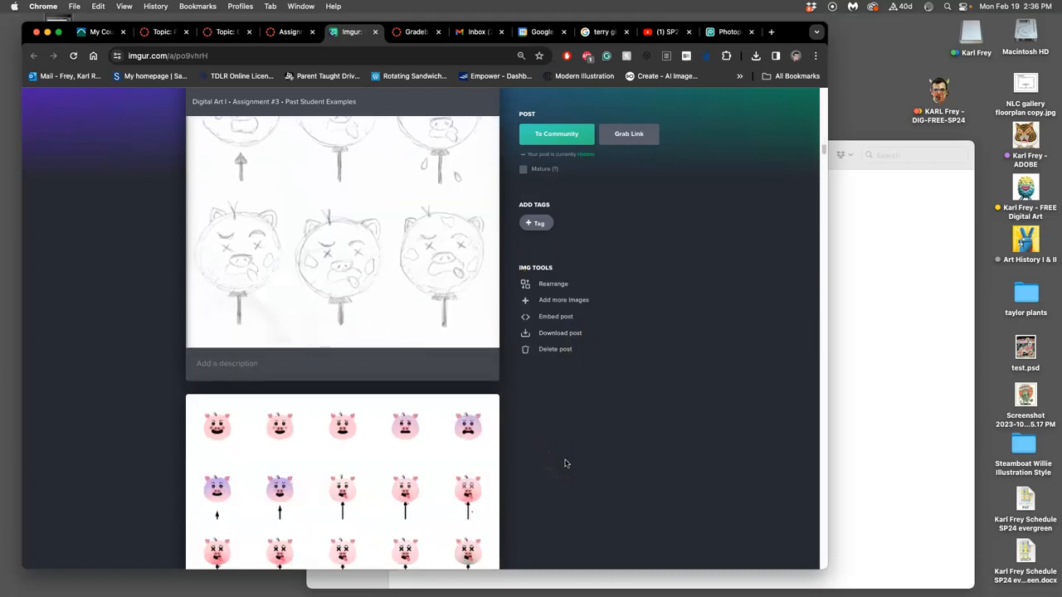
Step: Scroll on past the pig GIF grid and spiral sketchbook pages to the forest-fire series and party-hat emoji
scroll(down, 3)
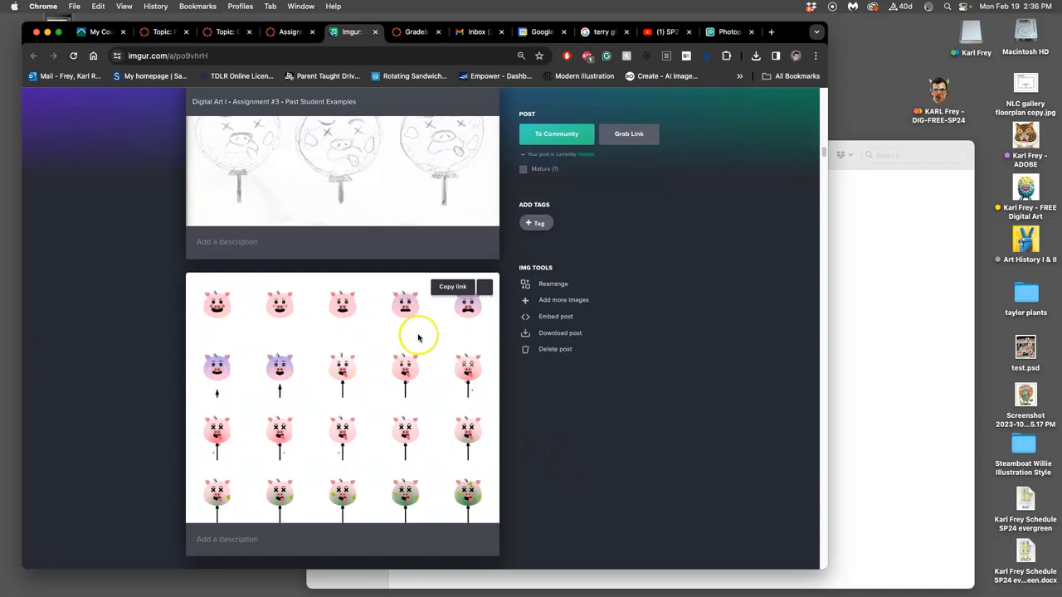
mouse_move(246, 329)
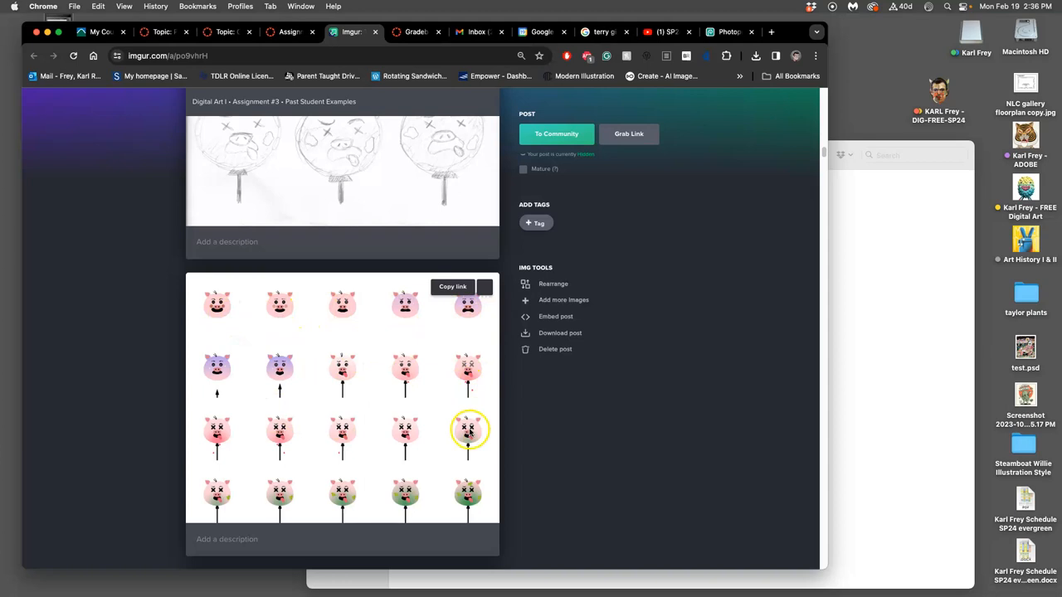
mouse_move(485, 434)
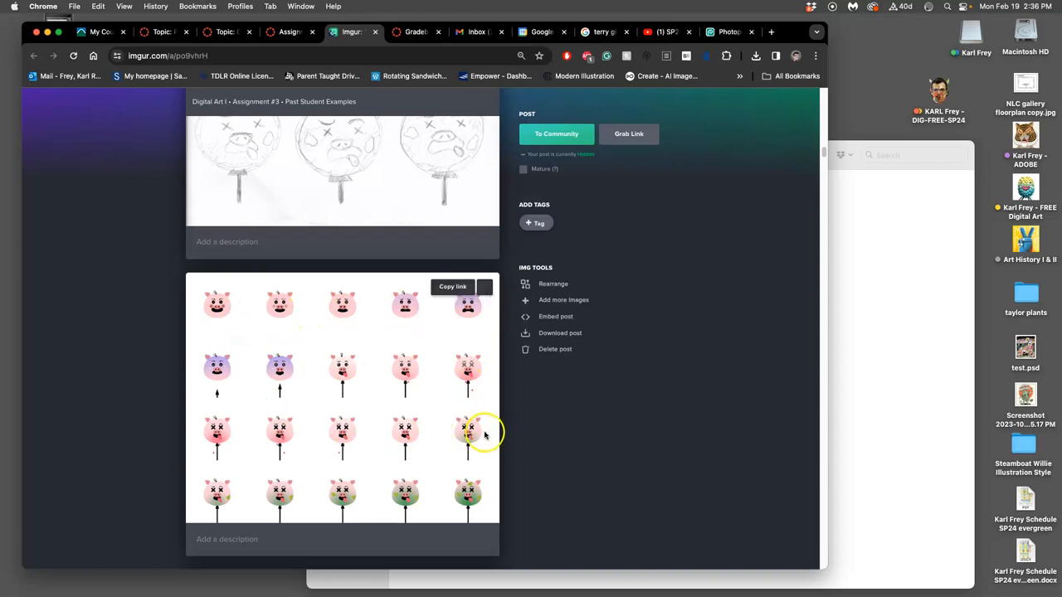
scroll(down, 3)
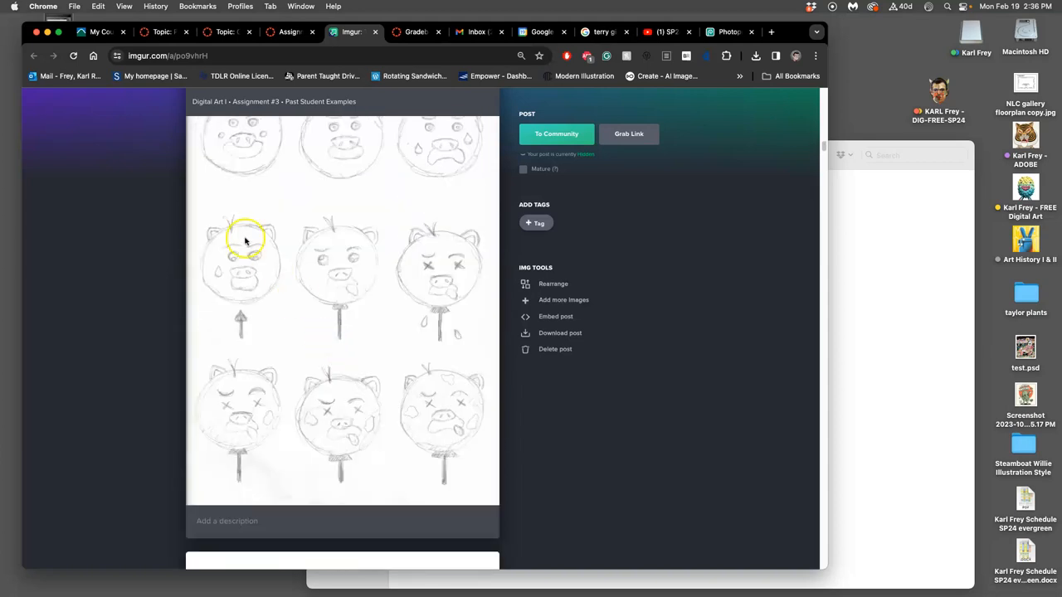
scroll(down, 3)
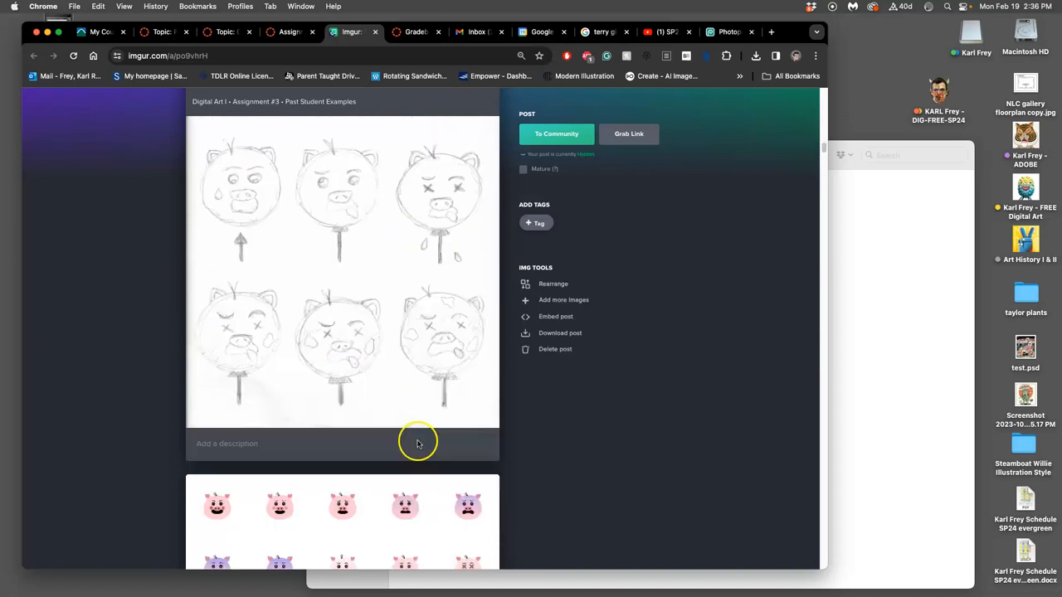
scroll(down, 3)
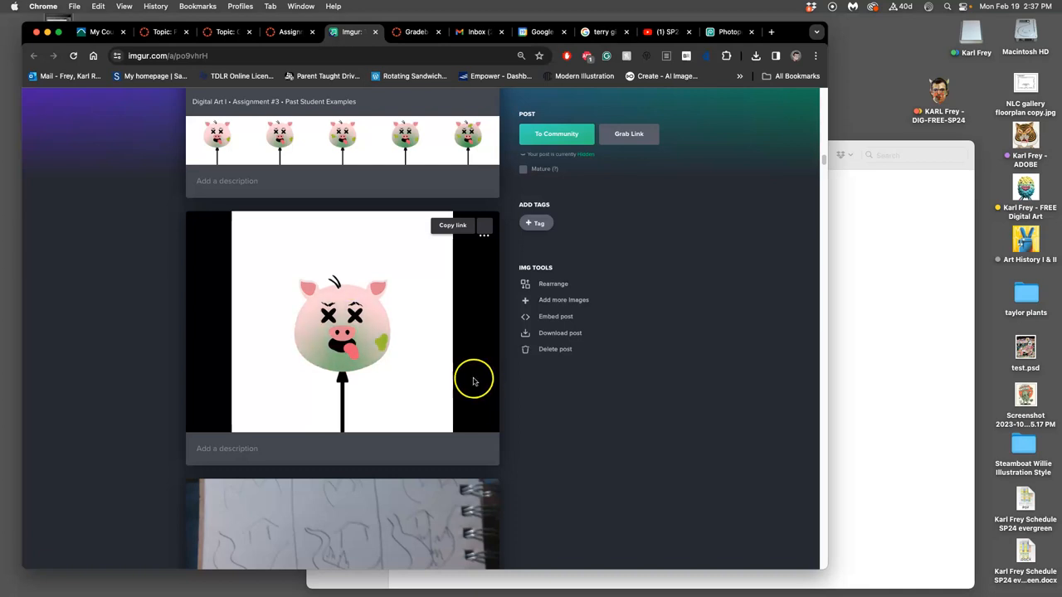
scroll(down, 3)
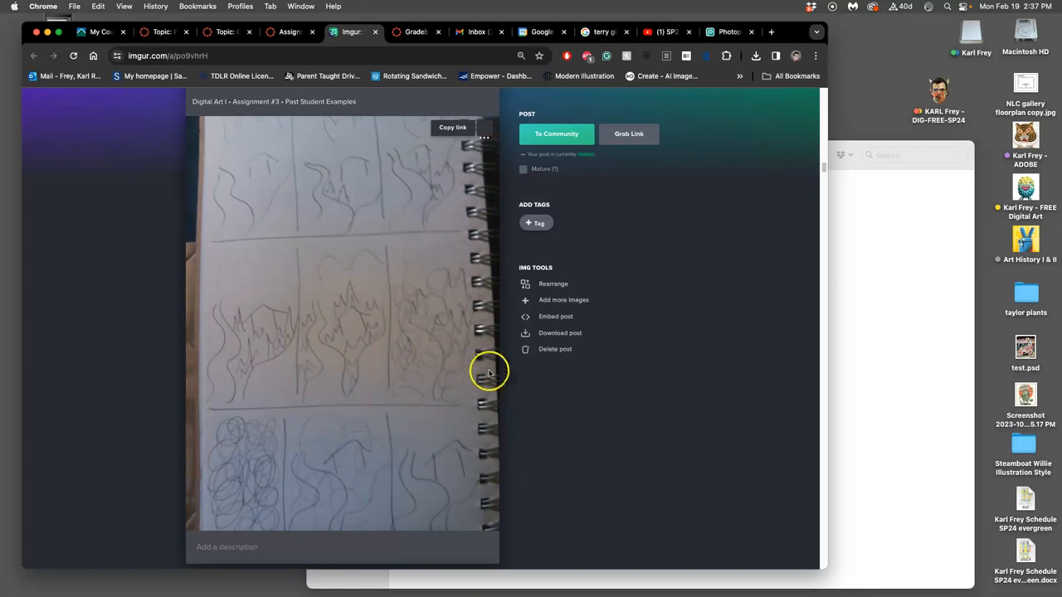
scroll(down, 3)
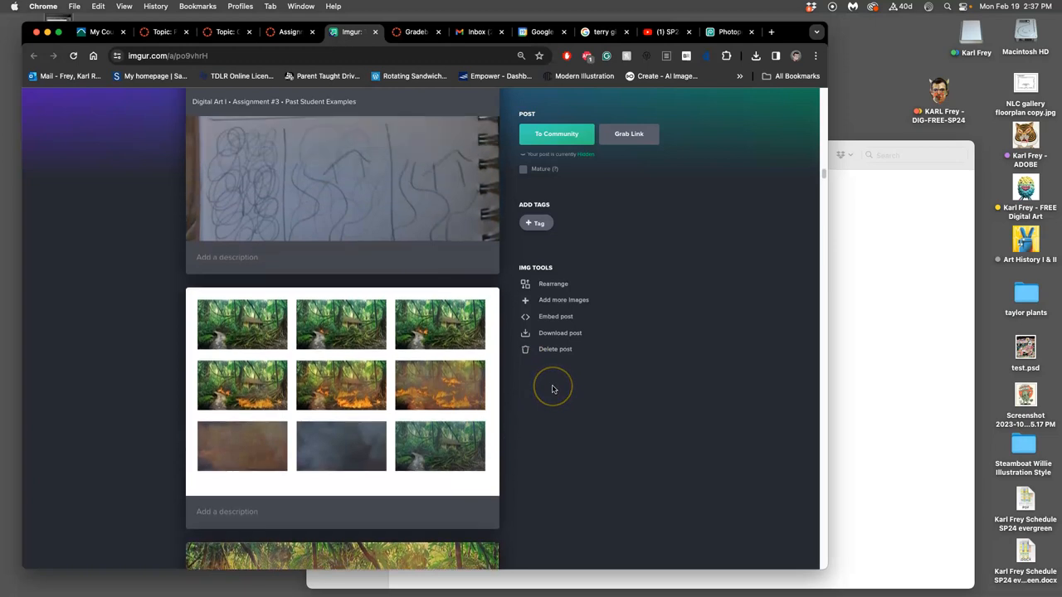
scroll(down, 3)
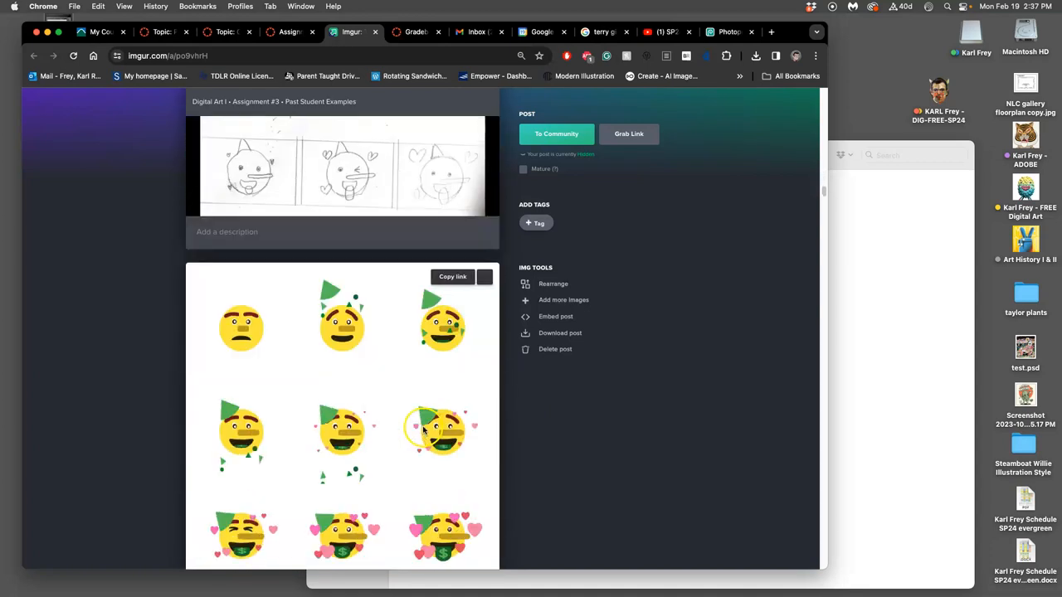
Step: Scroll past the party-hat and frowning emoji to the blue-ink storyboard grid and lakeside photos
scroll(down, 3)
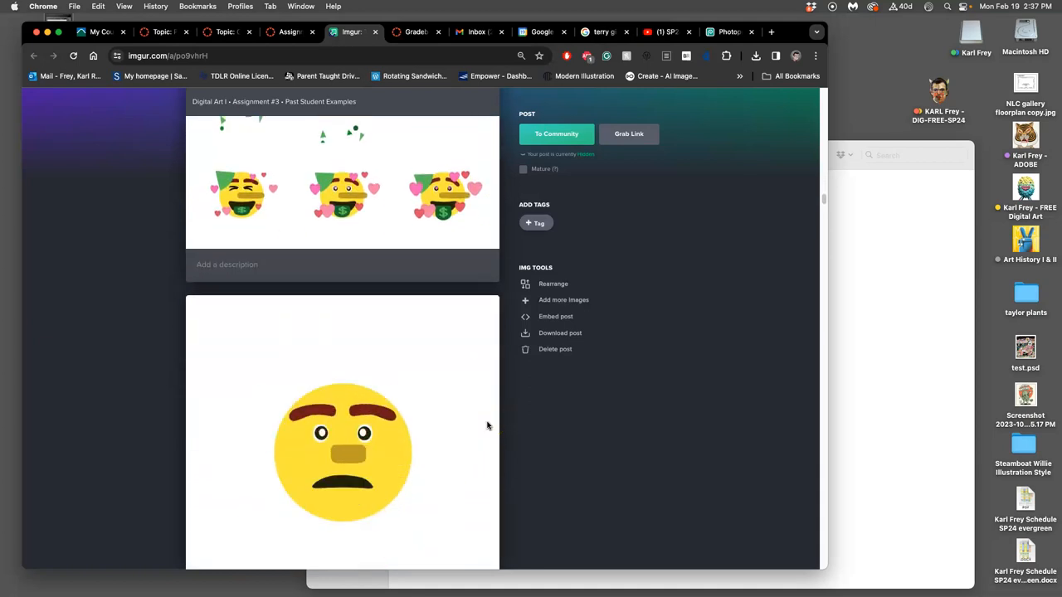
scroll(down, 3)
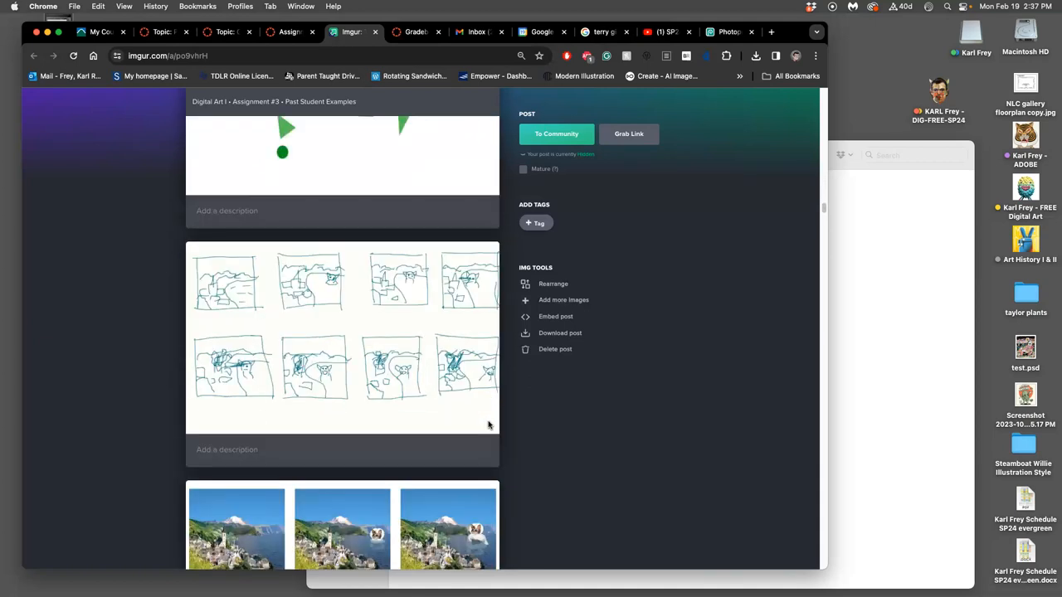
Step: Browse the devil emoji and ruined-building examples, then close the Imgur tab back to Canvas
scroll(down, 3)
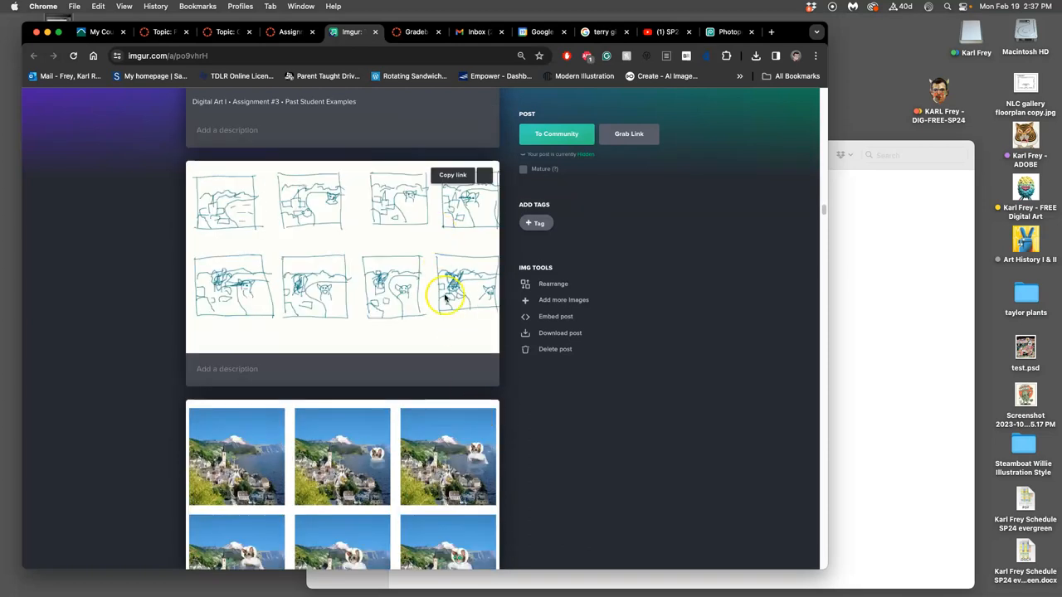
scroll(down, 3)
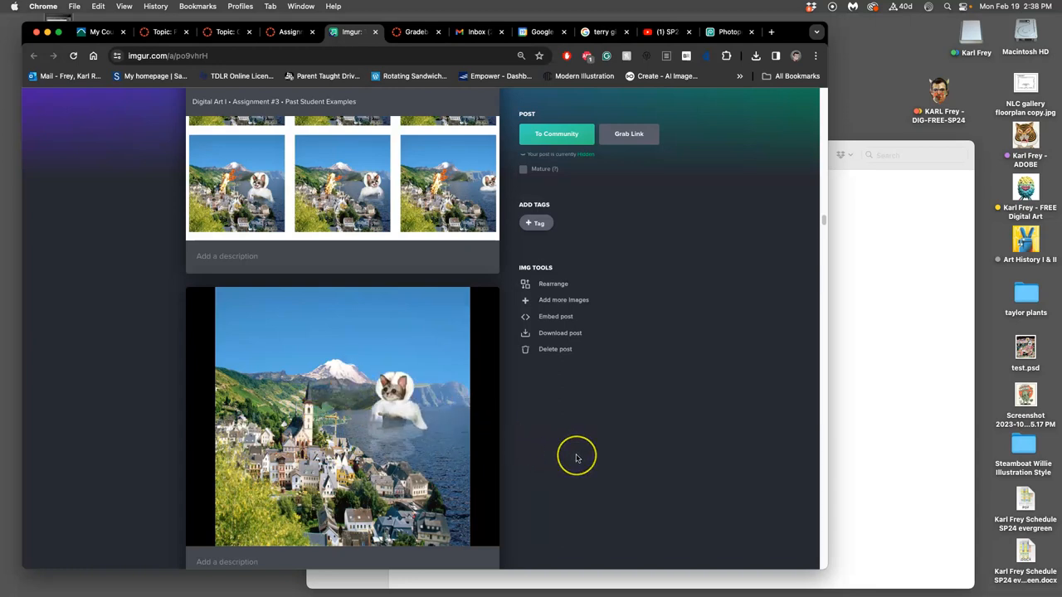
scroll(down, 3)
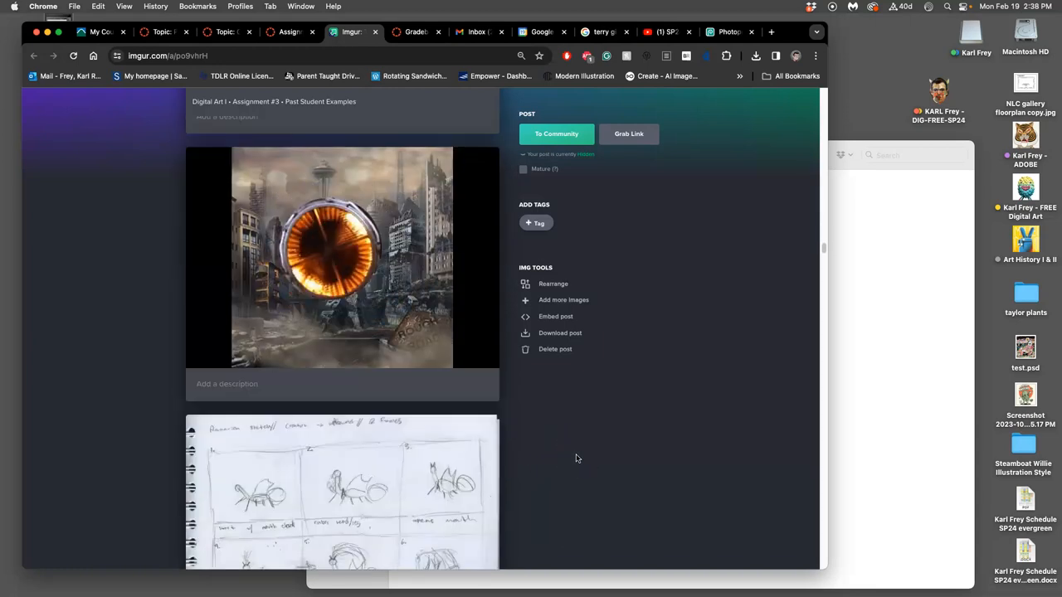
scroll(down, 3)
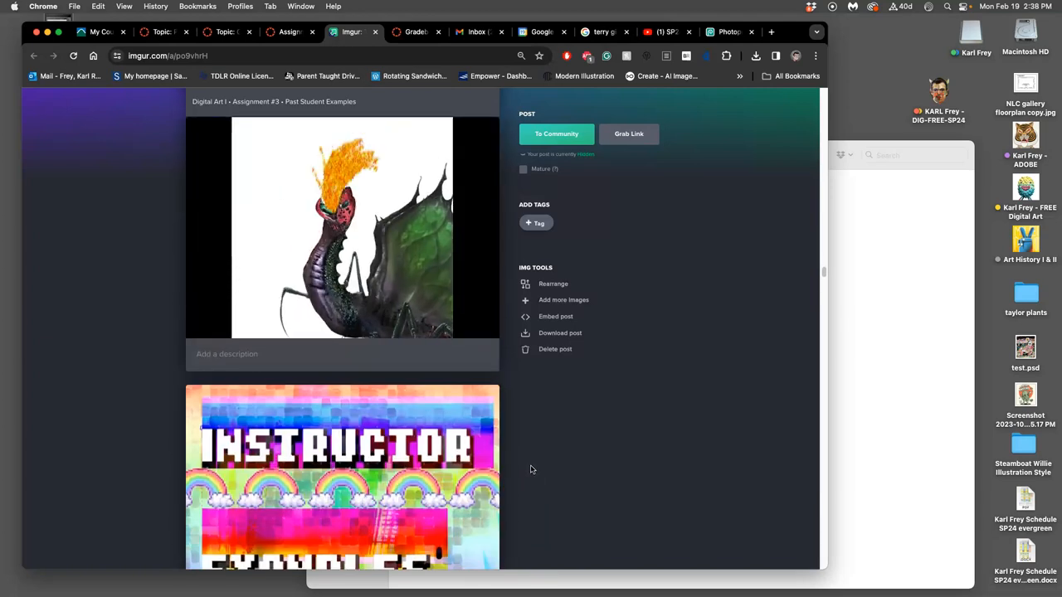
scroll(down, 3)
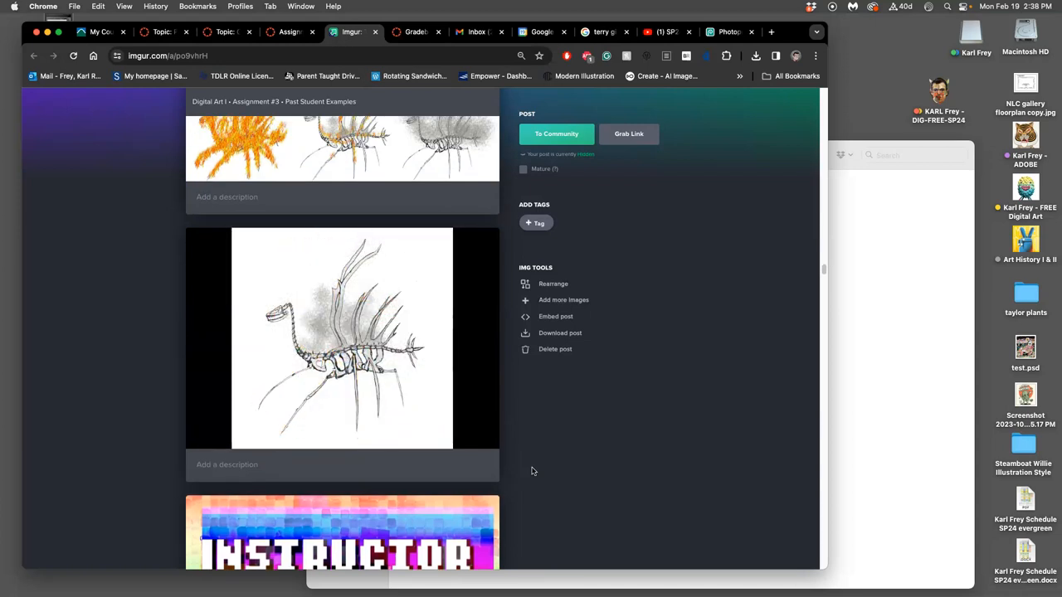
click(342, 339)
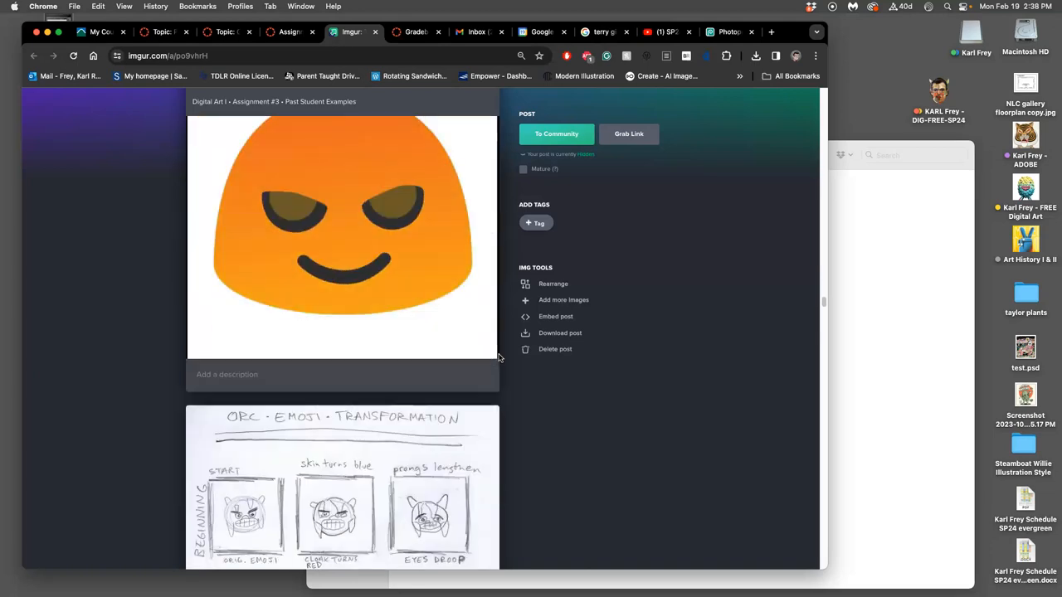
Step: Scroll back down the Canvas Assignment #3 examples page to its bottom
scroll(down, 3)
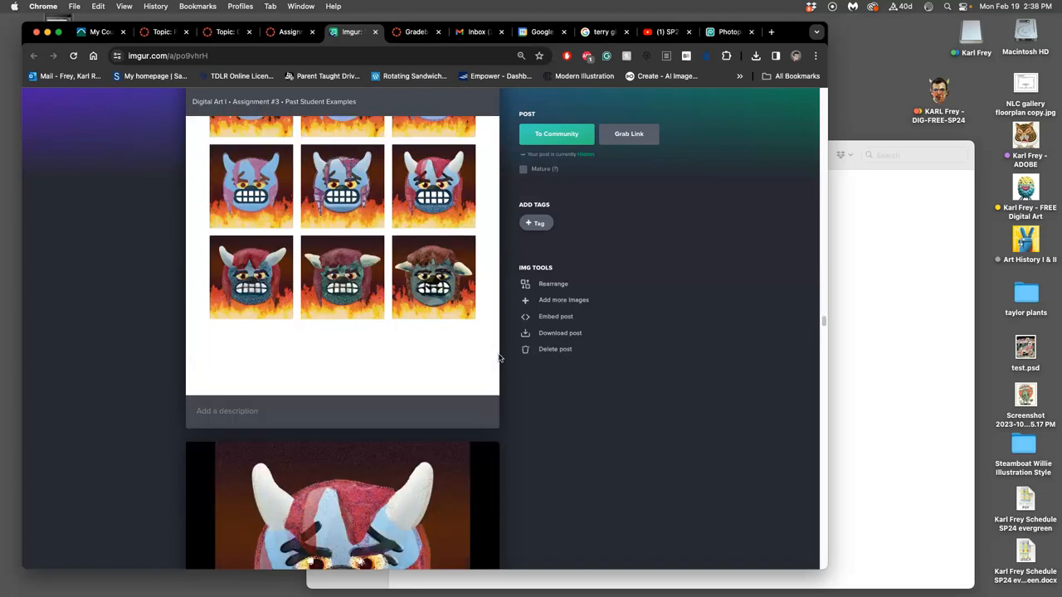
scroll(down, 3)
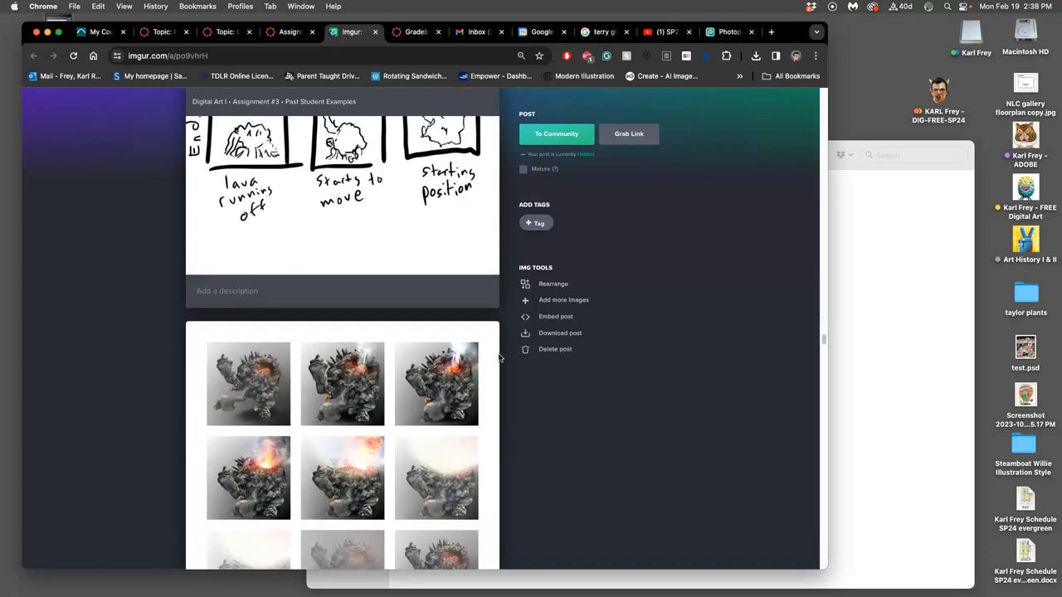
scroll(down, 3)
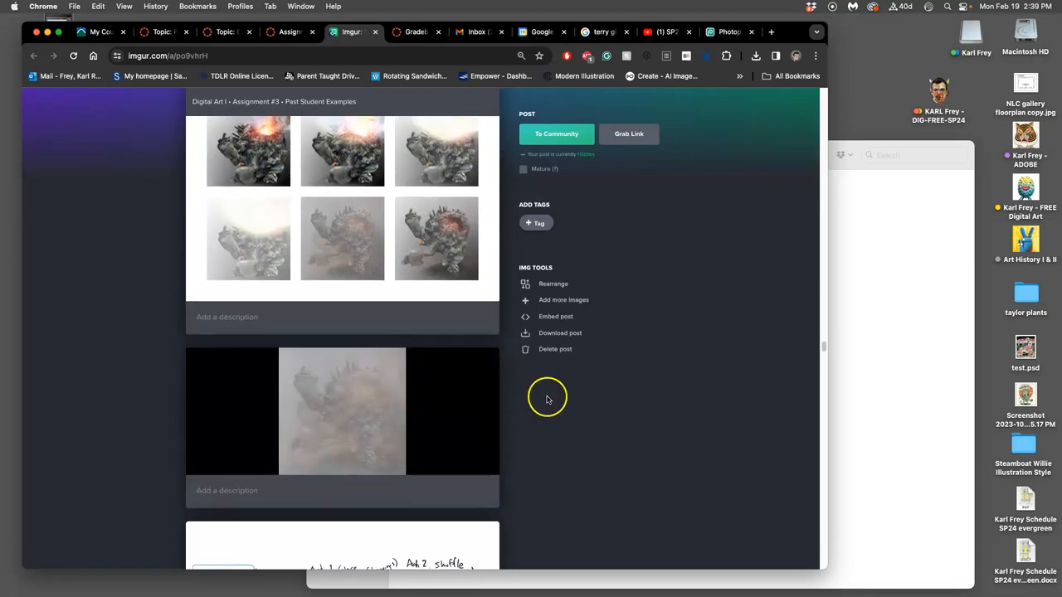
scroll(down, 3)
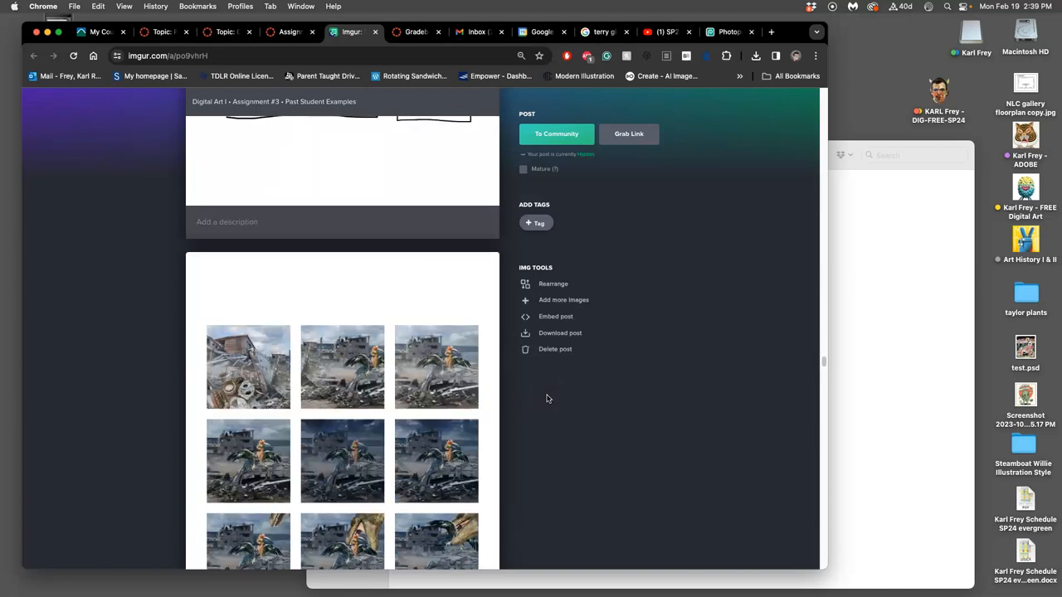
scroll(down, 3)
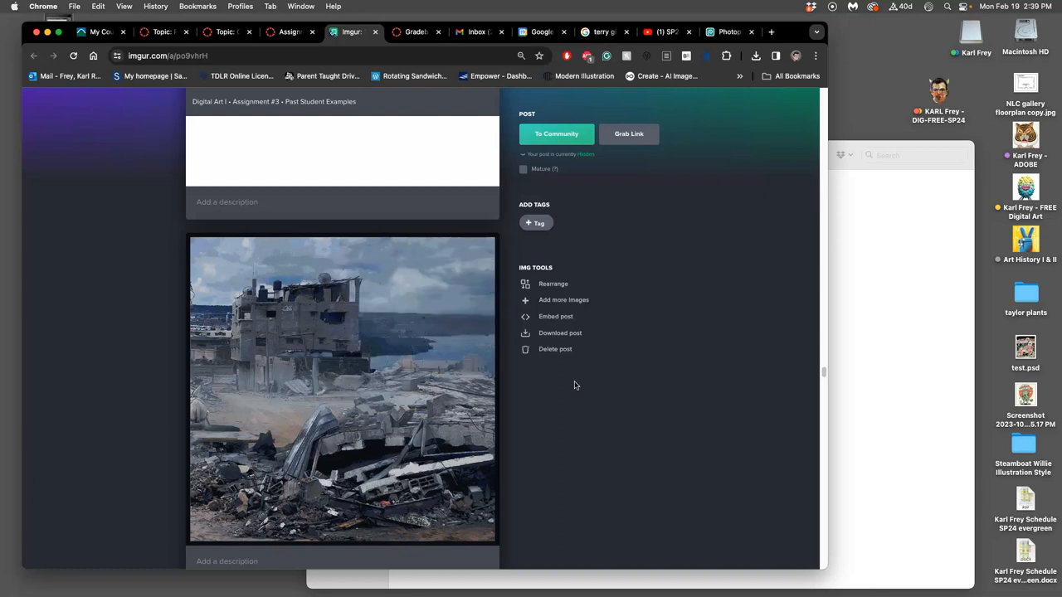
scroll(down, 3)
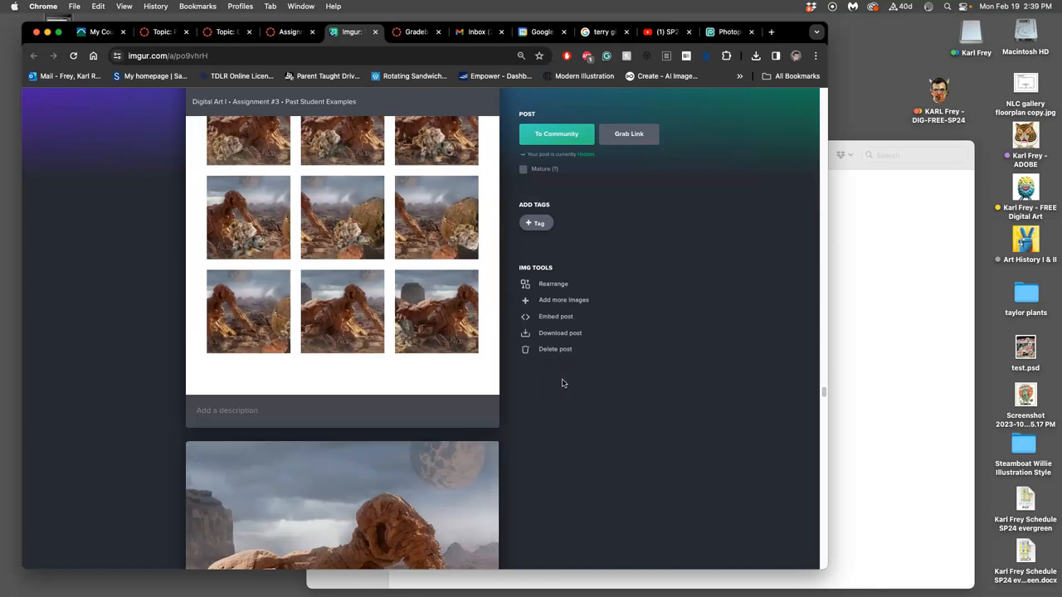
scroll(down, 3)
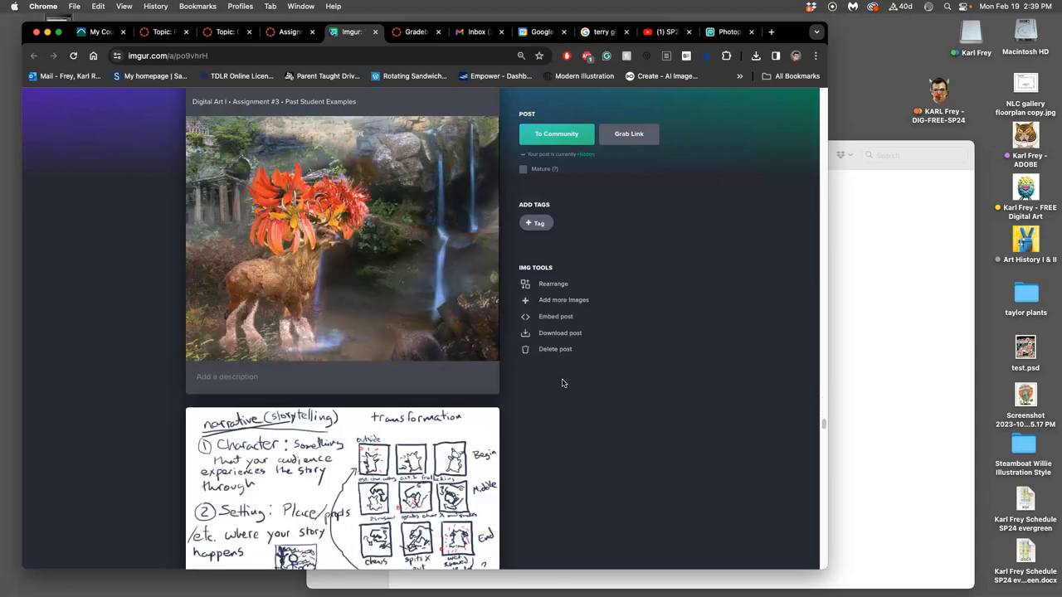
scroll(down, 3)
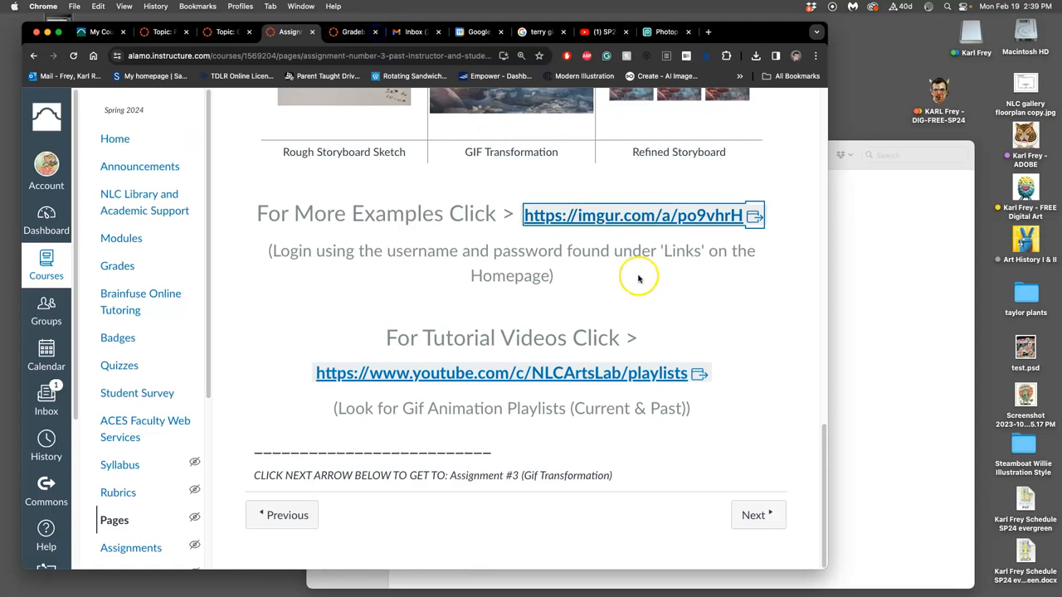
Step: Advance with Next to the Assignment #3 (GIF Transformation) graded discussion and read into it
click(756, 514)
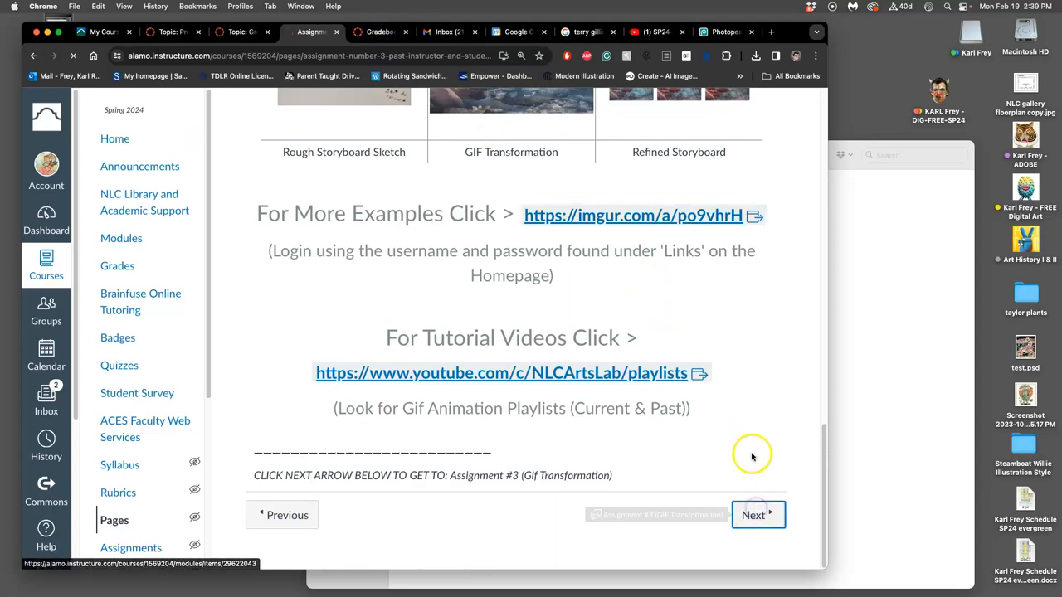
click(753, 514)
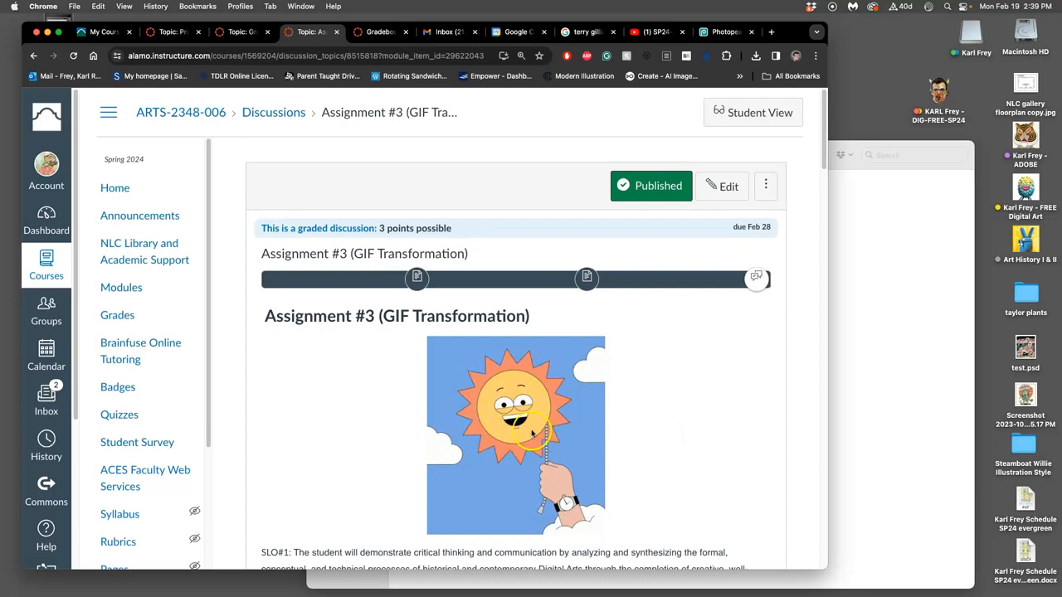
scroll(down, 3)
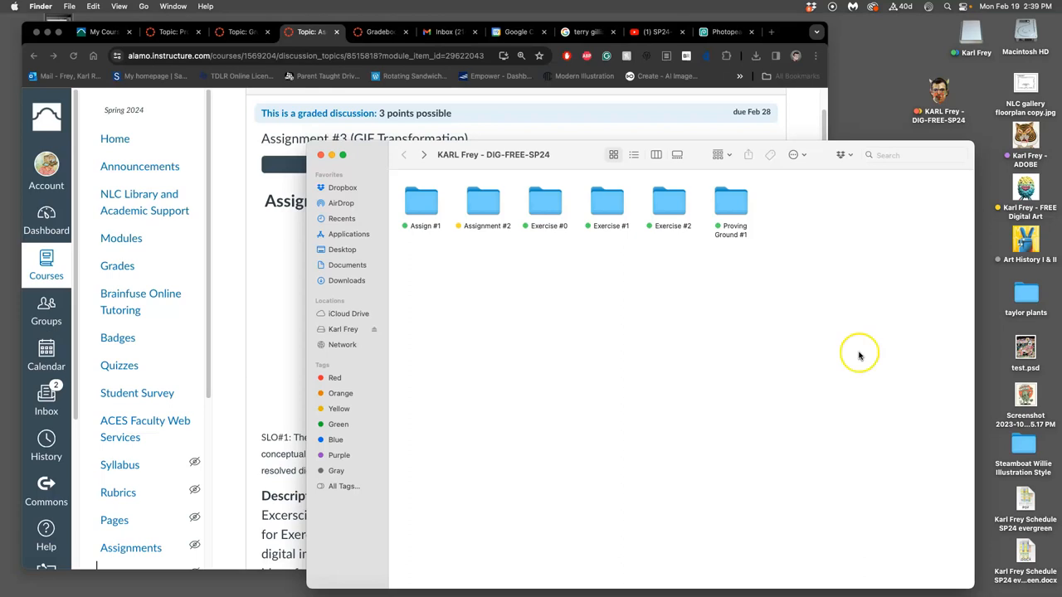
mouse_move(546, 171)
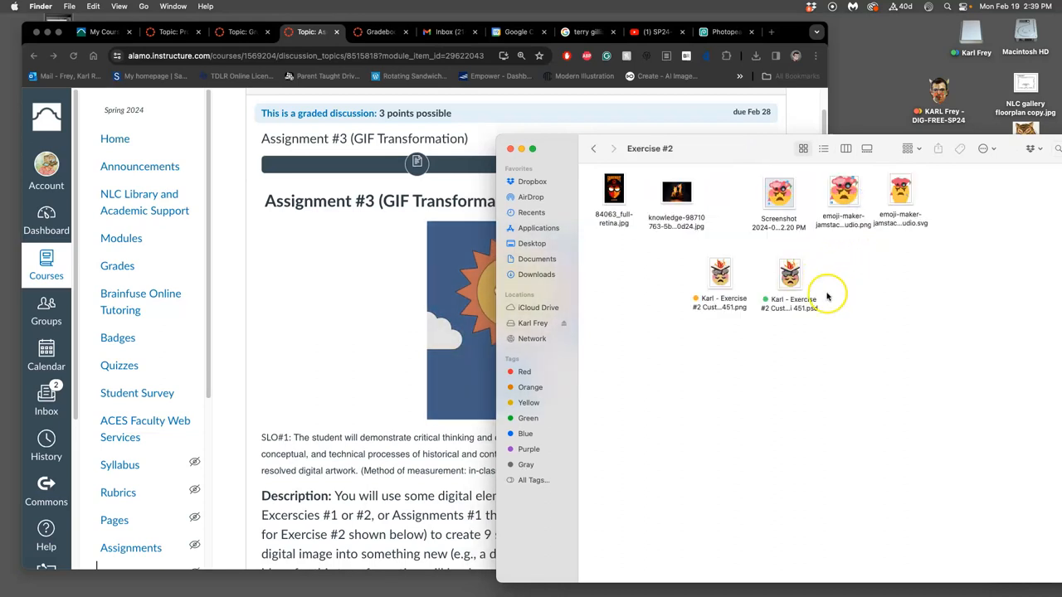
Step: In Finder's Exercise #2 folder, select the customized emoji PNG file
click(720, 274)
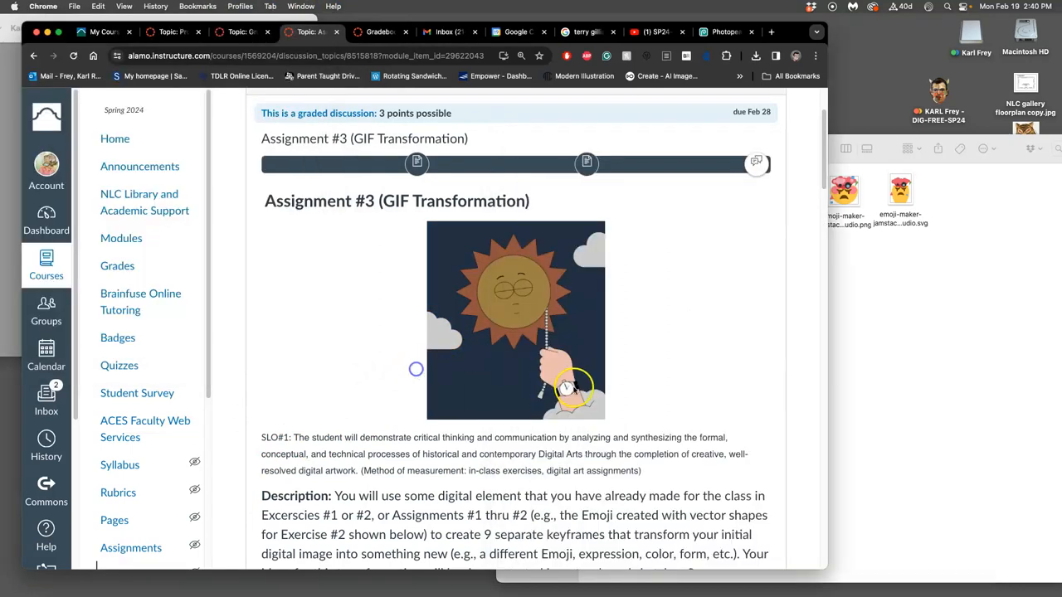
Step: Scroll the Assignment #3 page to the Description, example emoji transformations and size requirements
scroll(down, 3)
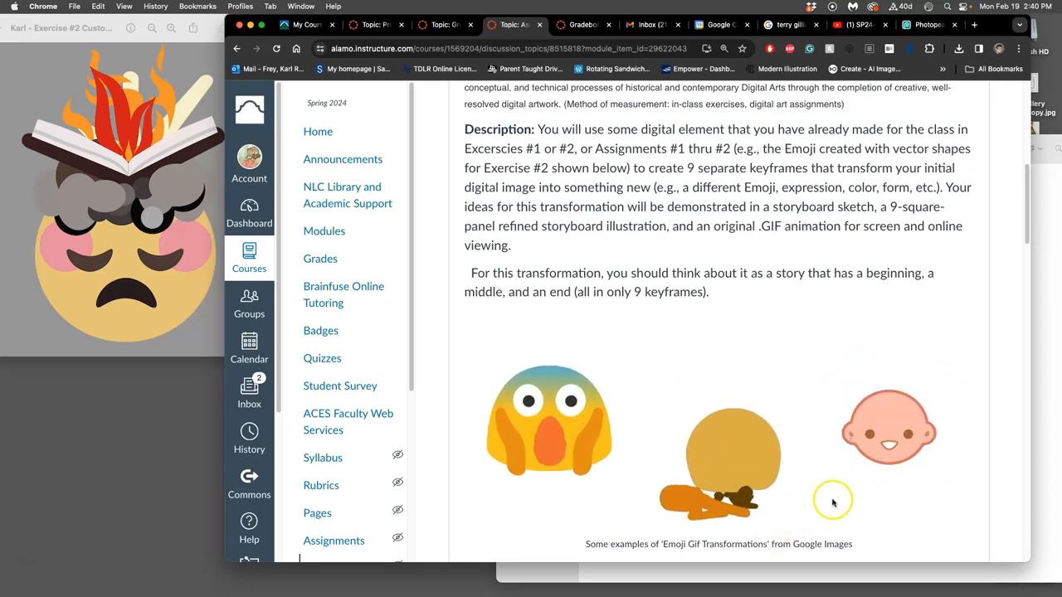
scroll(down, 3)
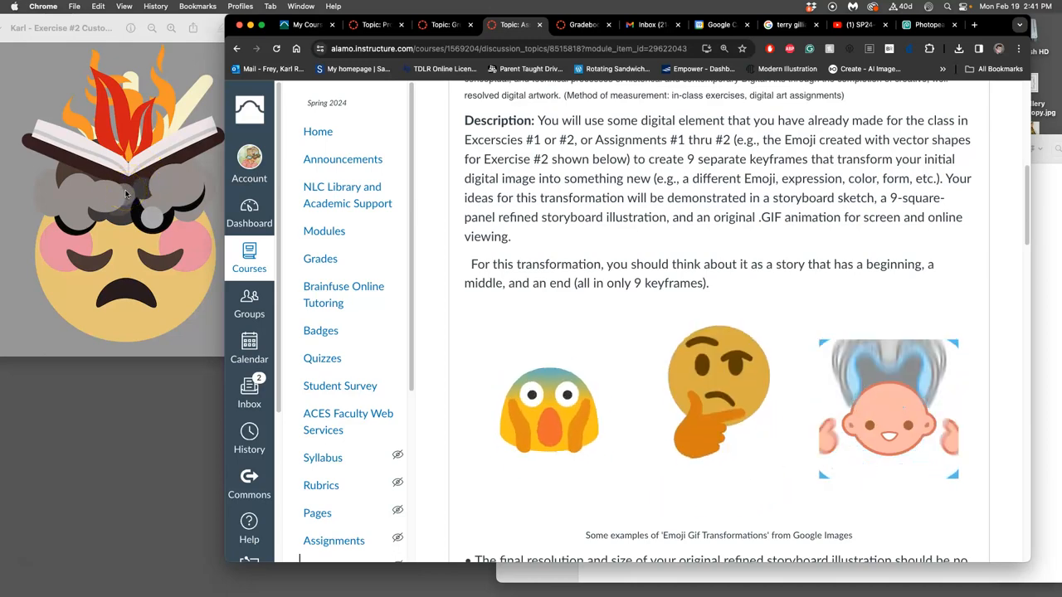
scroll(down, 3)
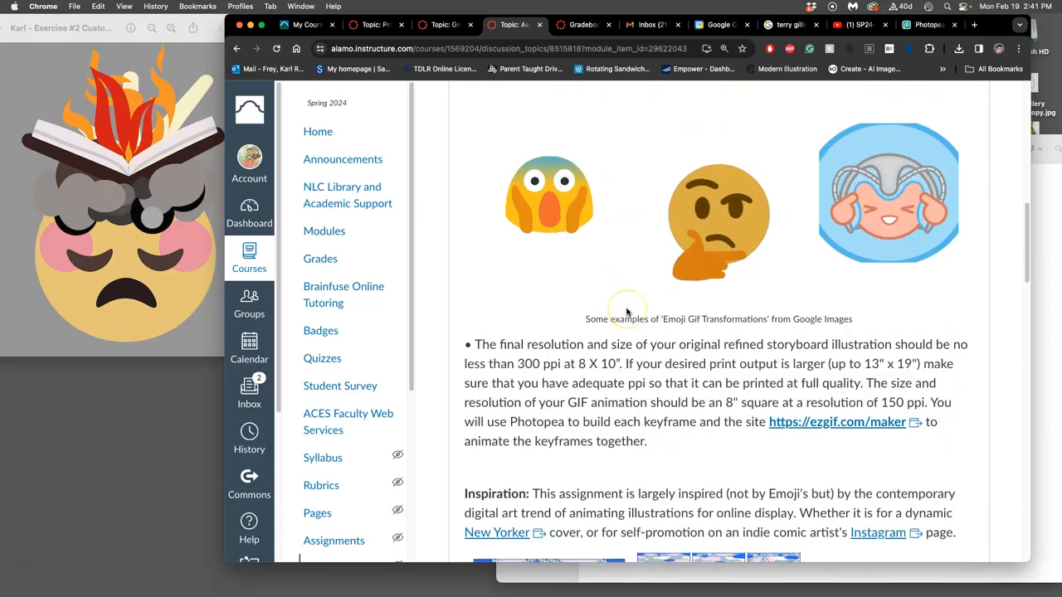
Step: Scroll past the scoring rubric and instructor's three examples to the 'To Get Credit for your Work' section
scroll(down, 3)
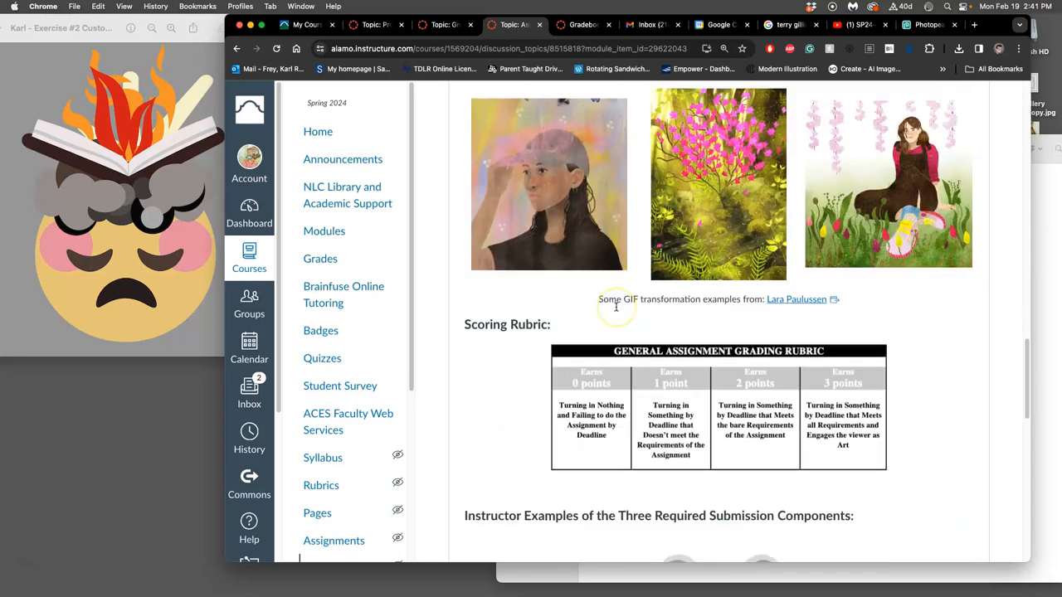
scroll(down, 3)
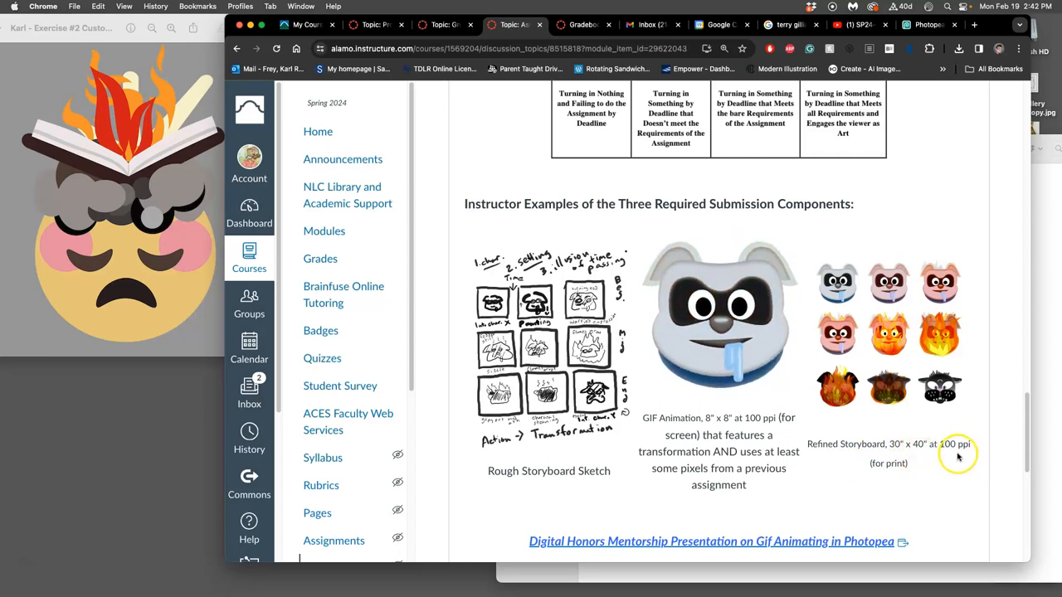
mouse_move(942, 422)
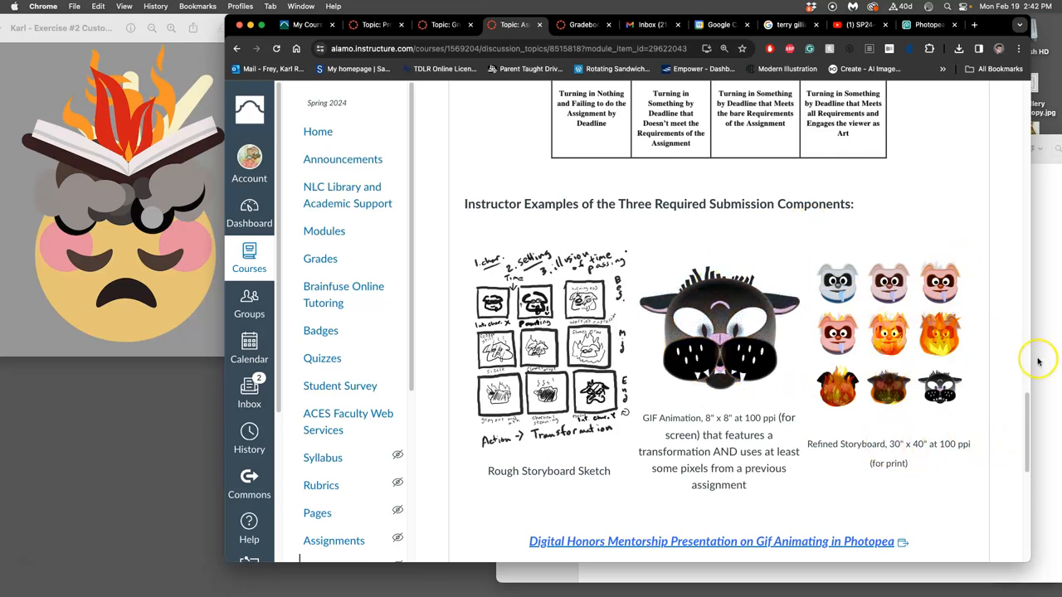
scroll(down, 3)
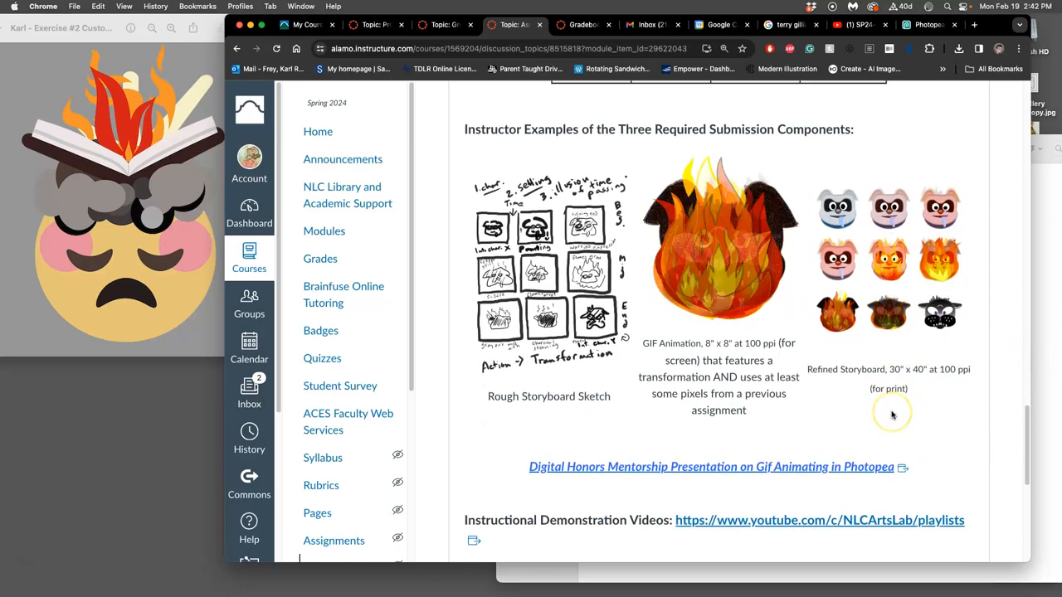
scroll(down, 3)
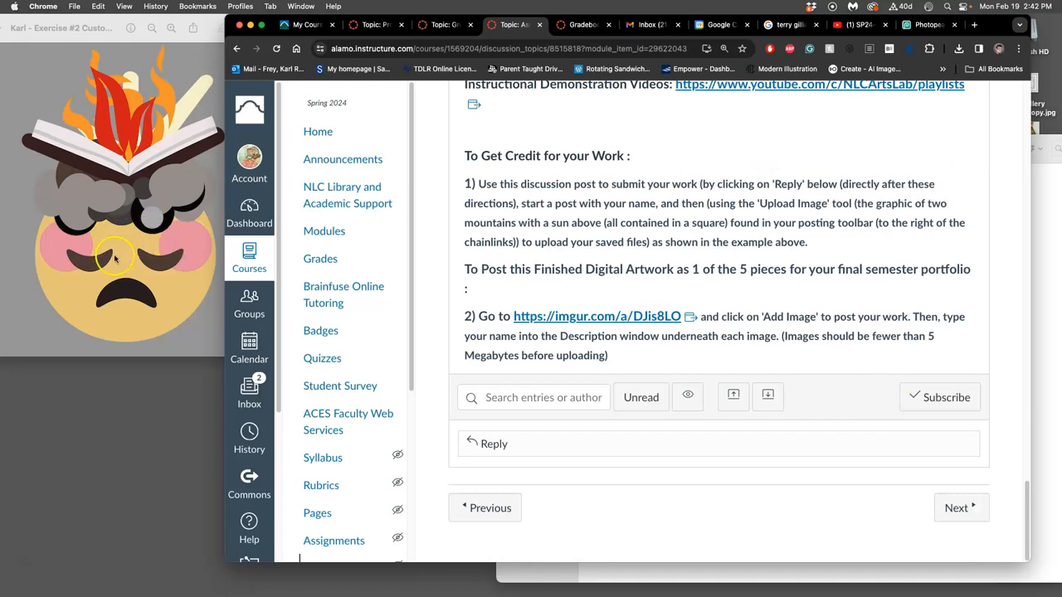
scroll(down, 3)
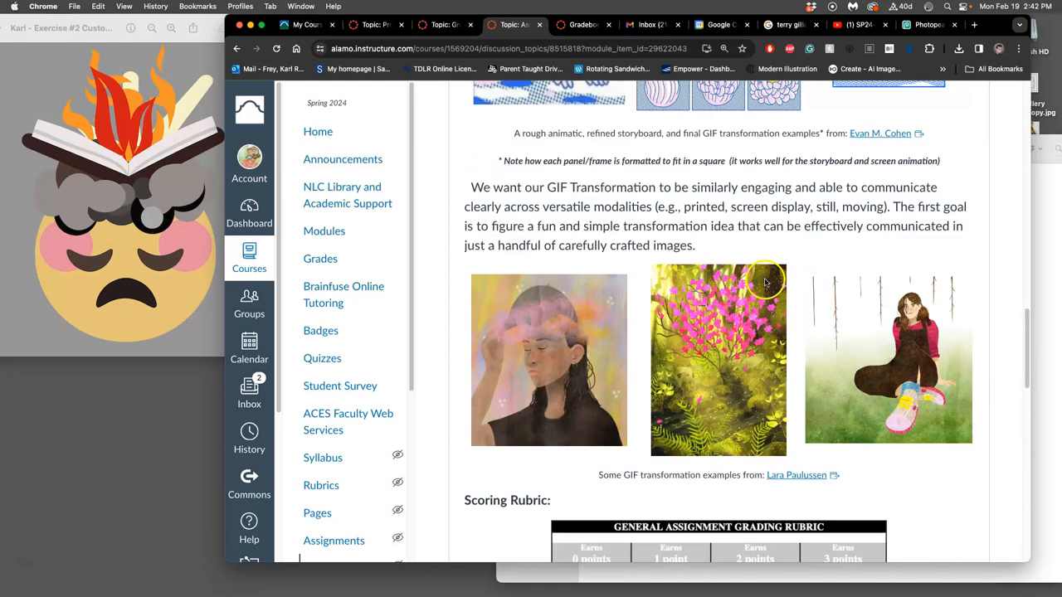
scroll(down, 3)
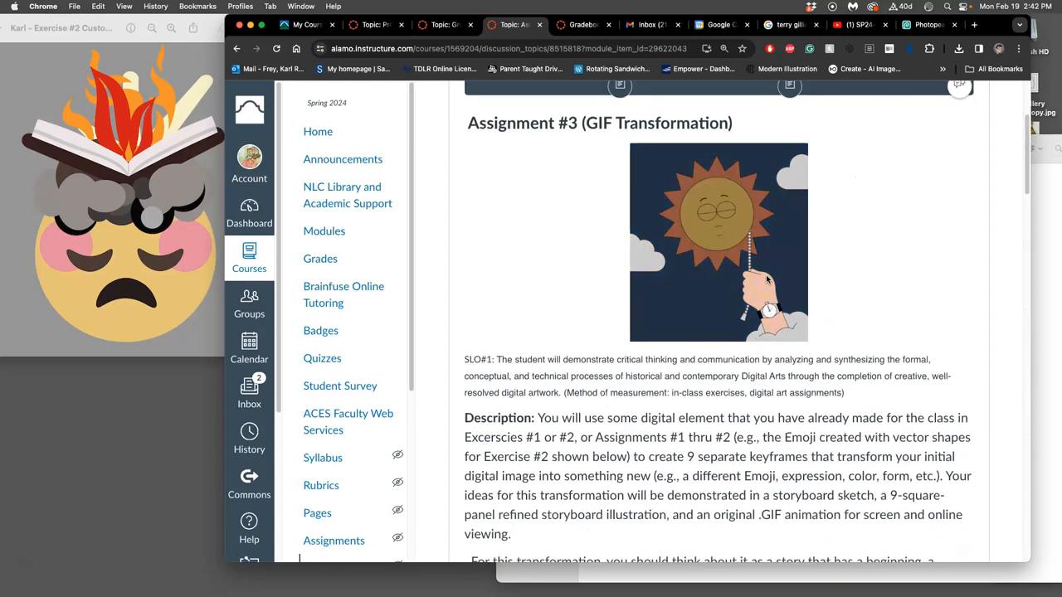
scroll(down, 3)
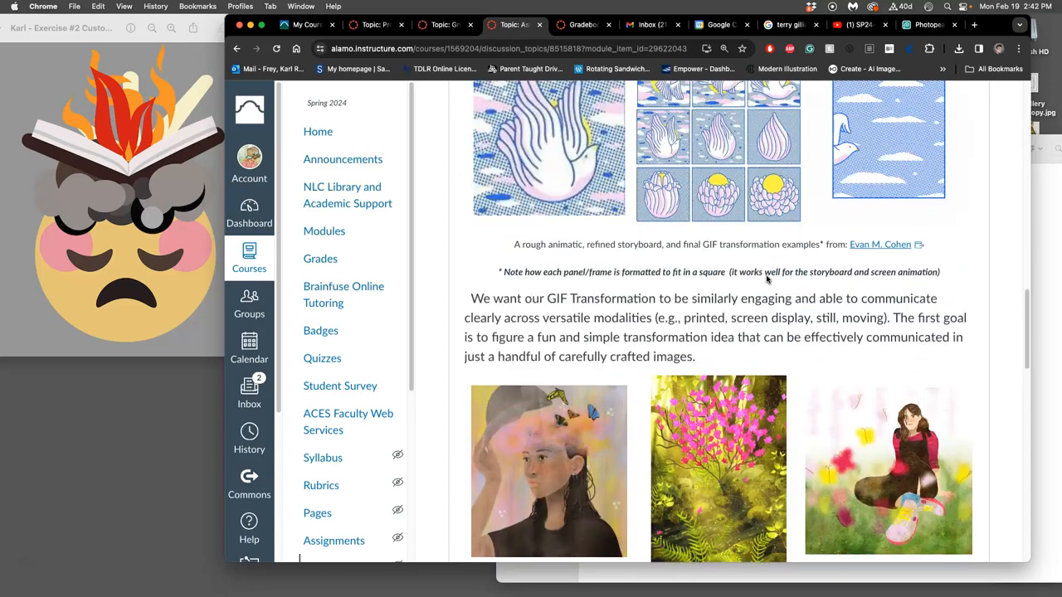